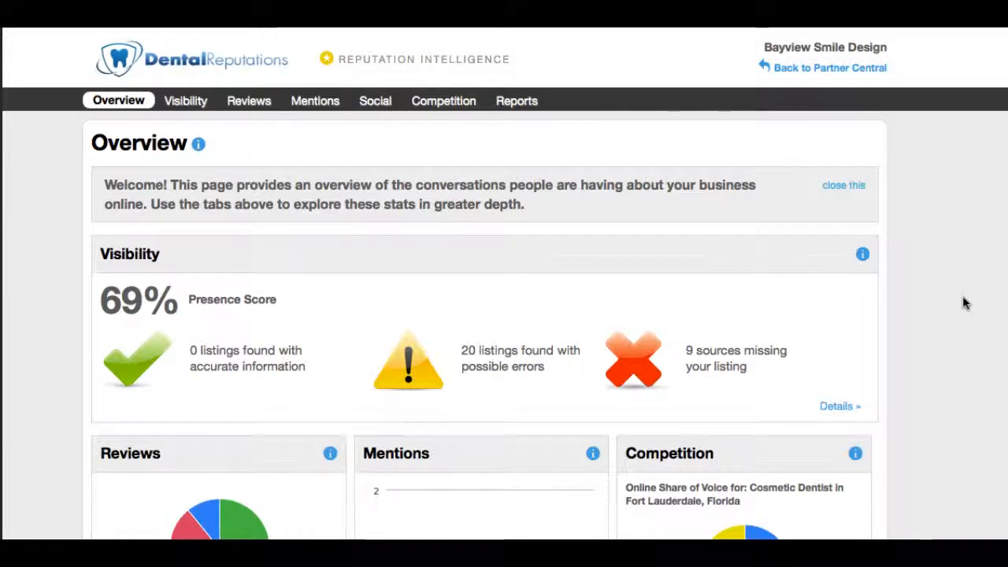
Scroll the Visibility page to the 69% presence score and Search Engines listing statuses.
scroll("down", 3)
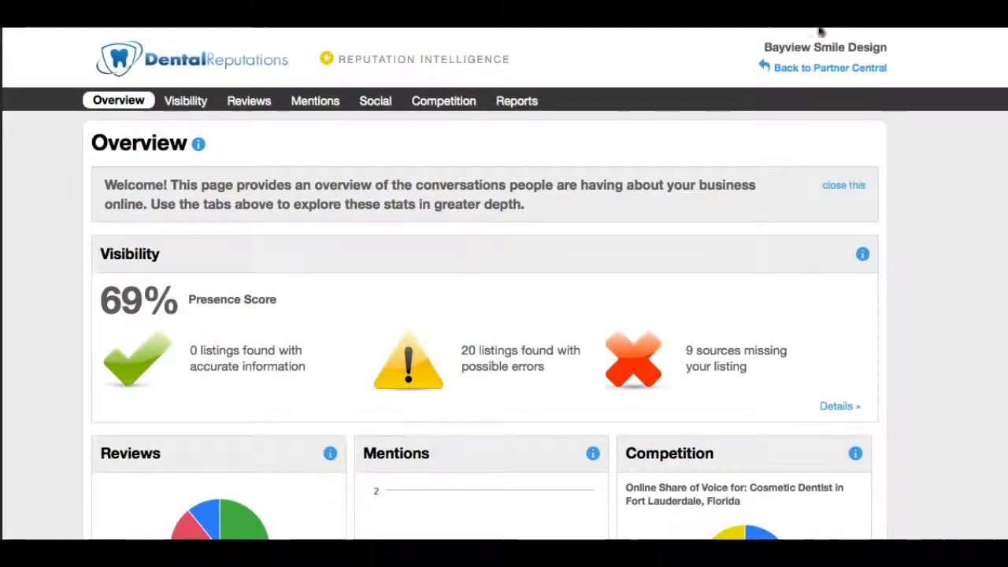
scroll("down", 3)
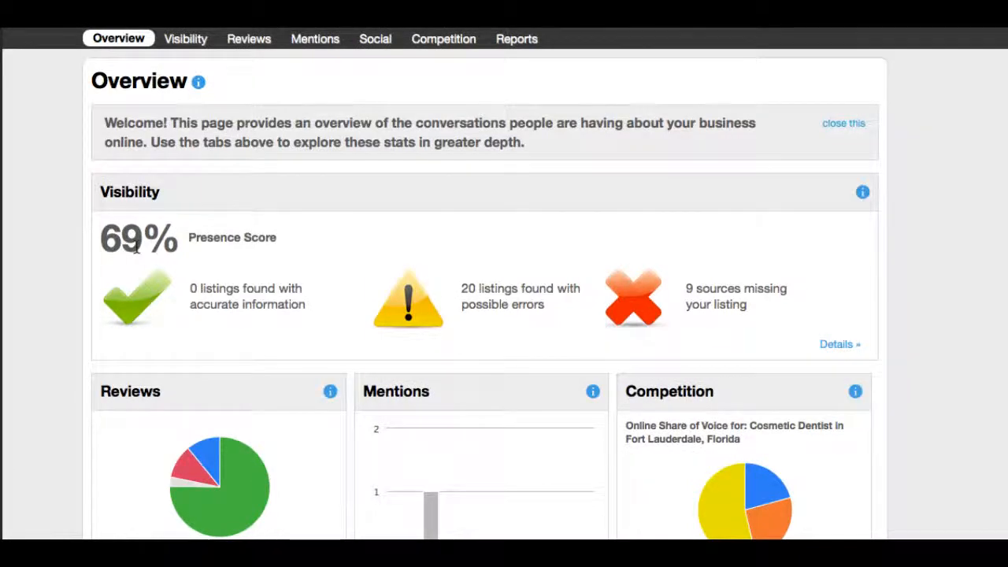
mouse_move(239, 245)
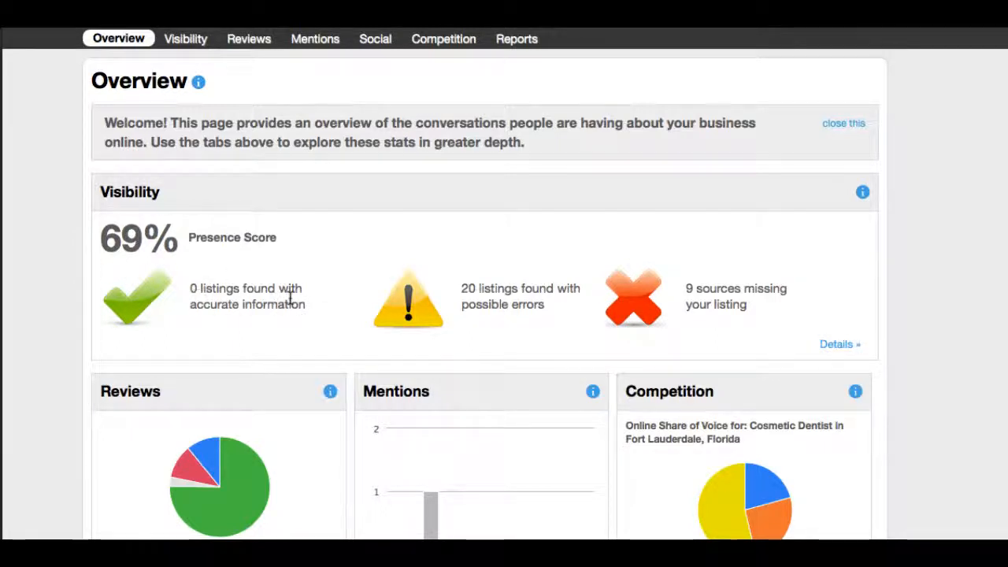
mouse_move(187, 304)
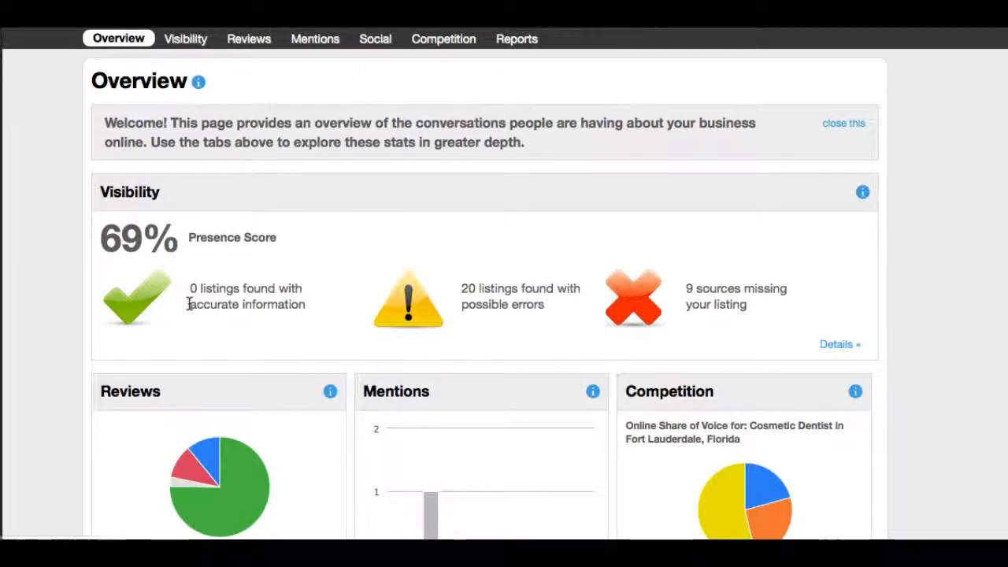
mouse_move(487, 309)
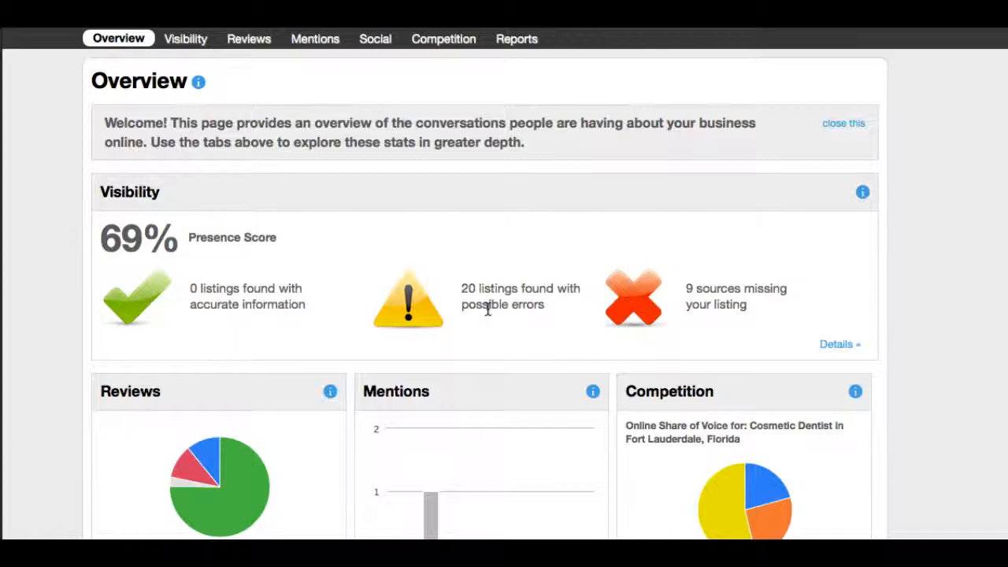
mouse_move(488, 303)
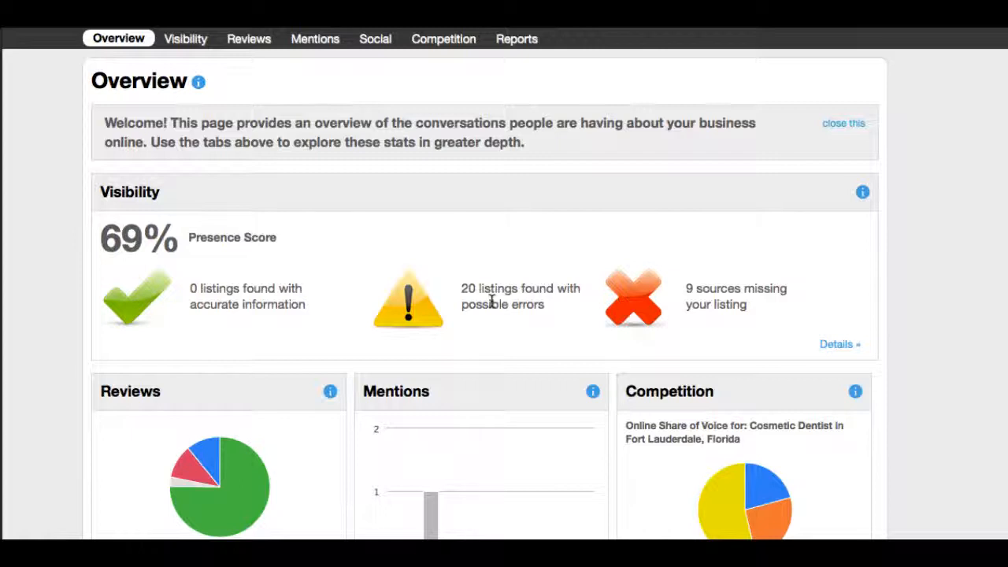
scroll("down", 3)
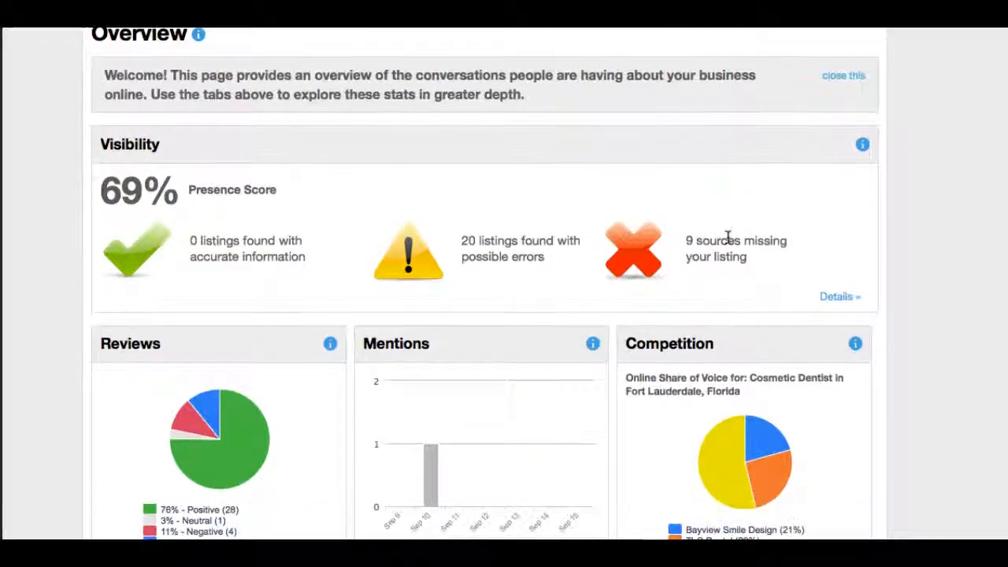
mouse_move(714, 235)
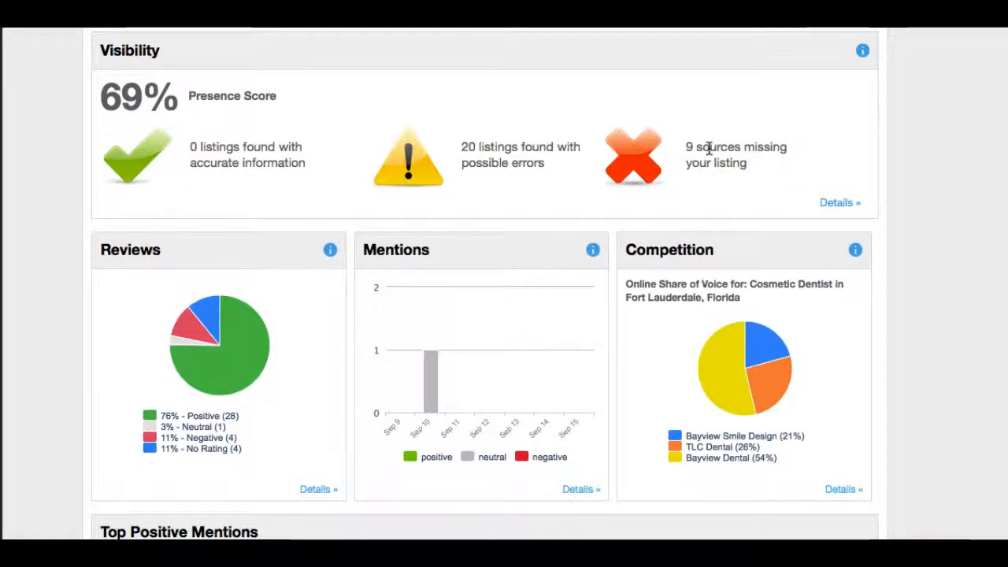
scroll("down", 3)
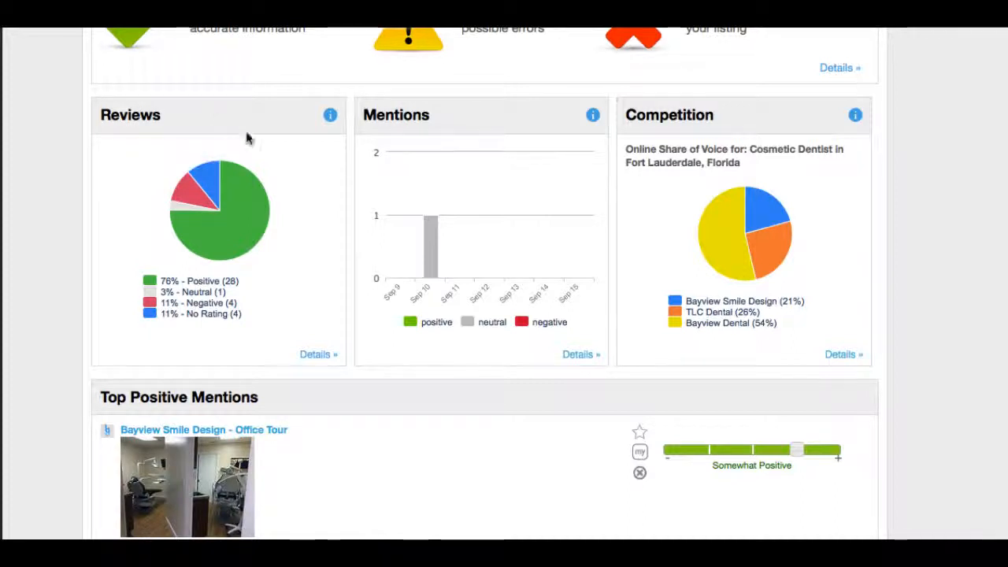
mouse_move(240, 218)
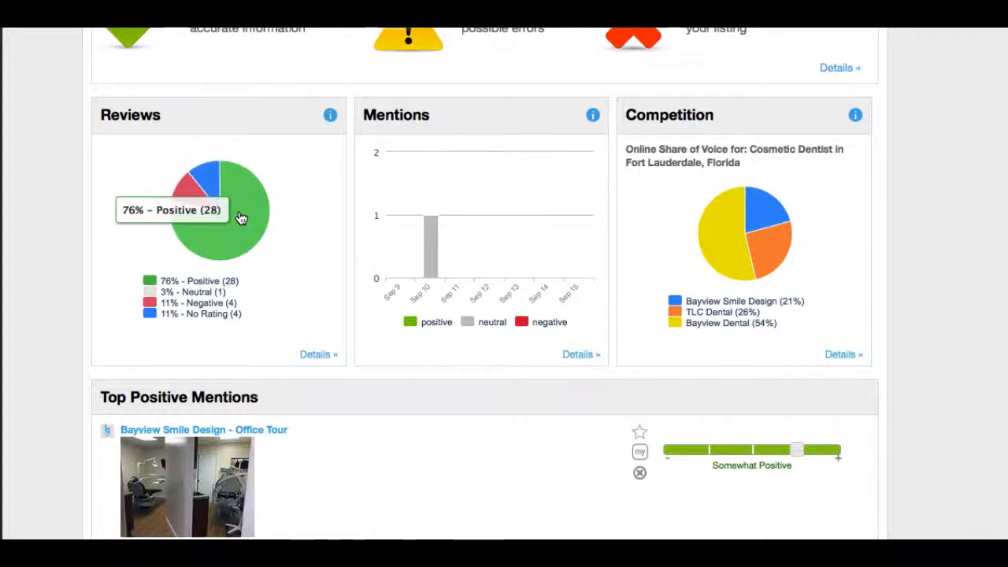
mouse_move(233, 293)
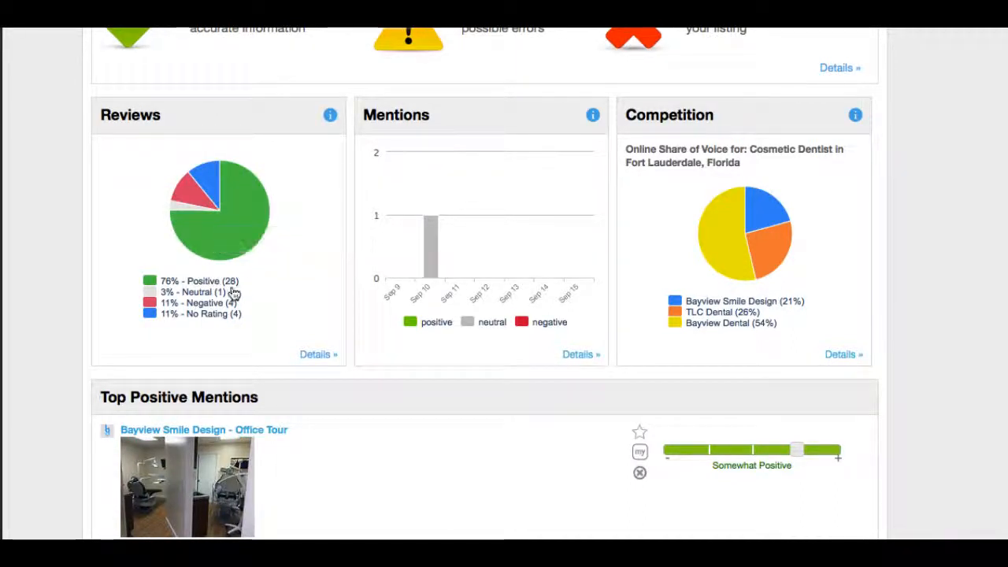
mouse_move(206, 190)
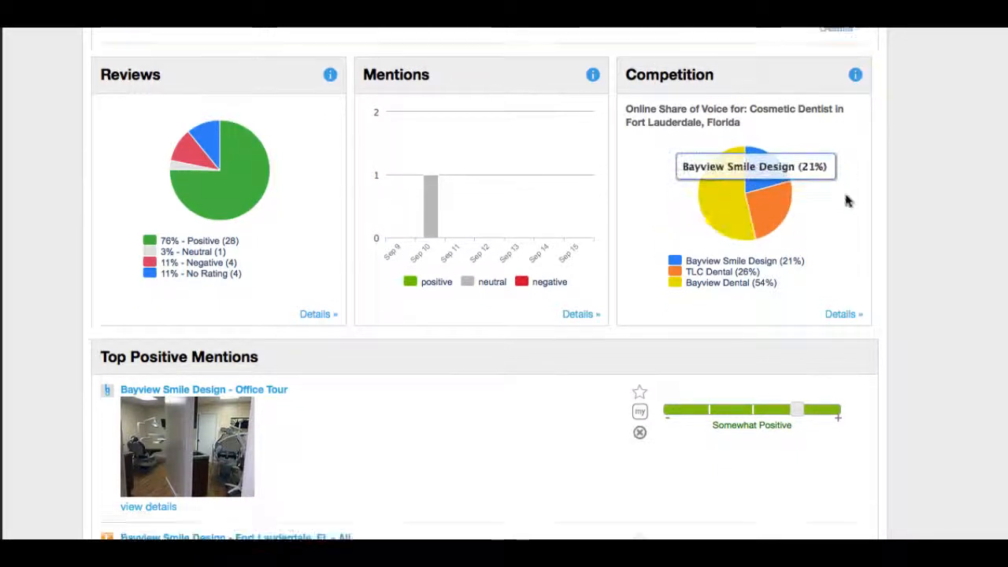
scroll("down", 3)
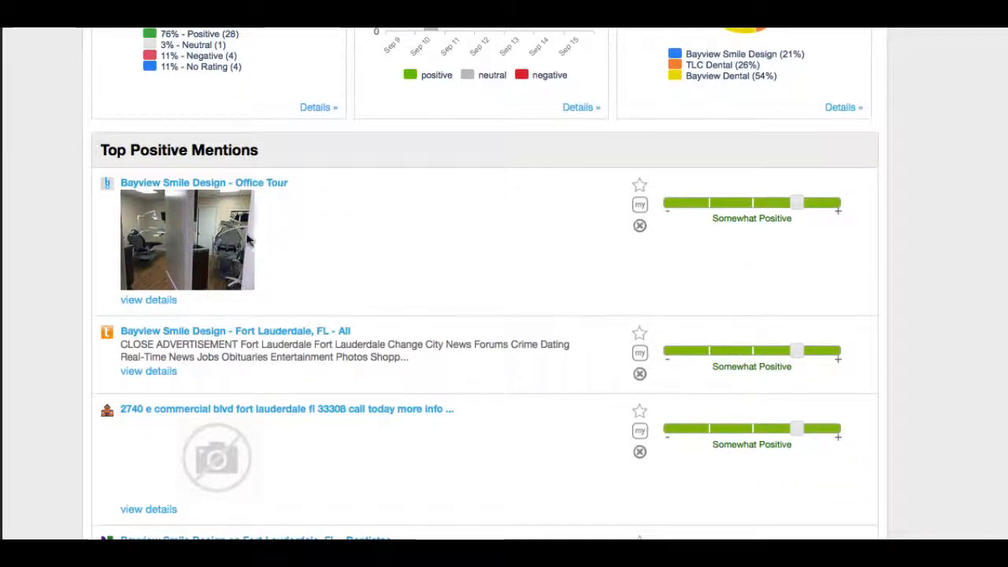
scroll("down", 3)
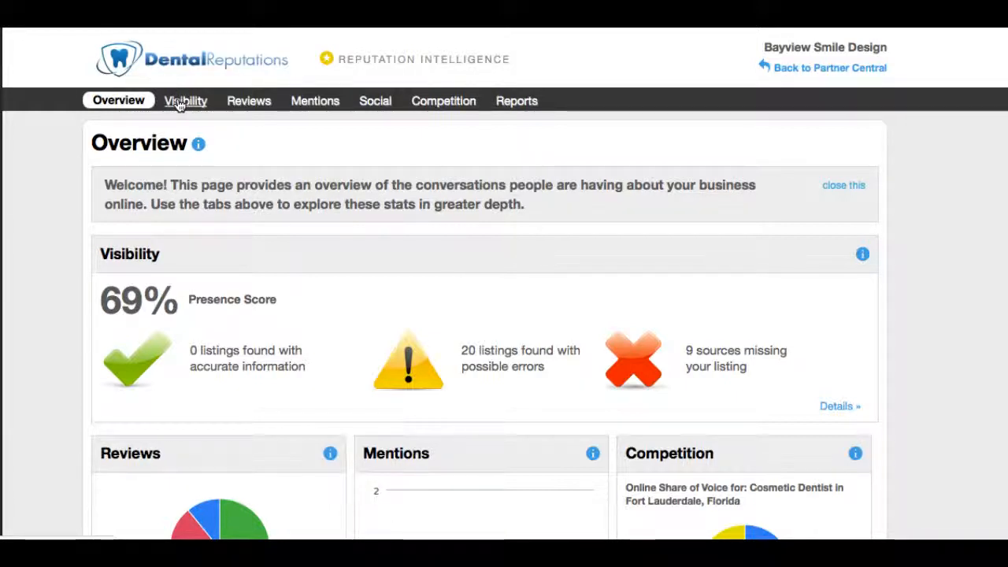
mouse_move(352, 376)
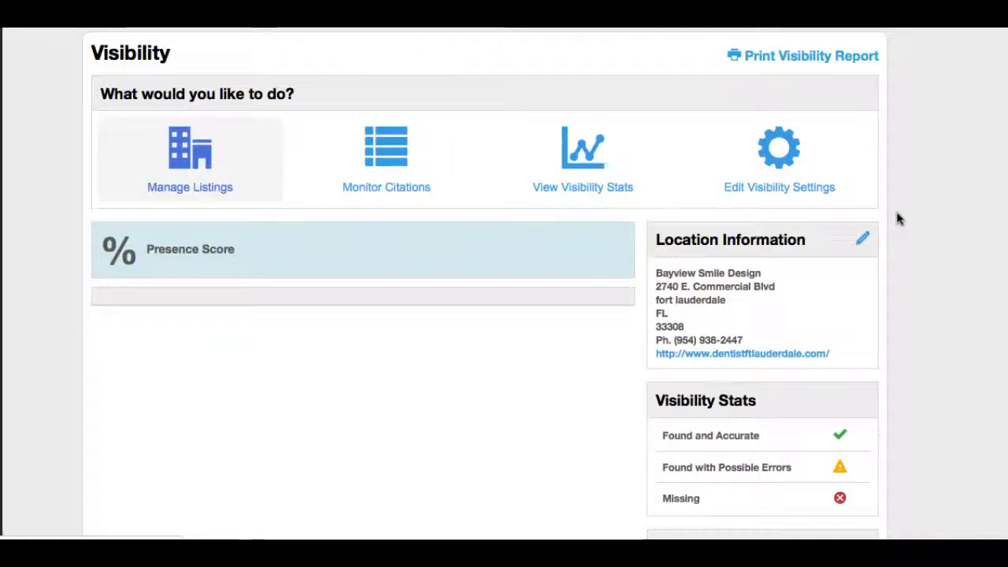
mouse_move(19, 218)
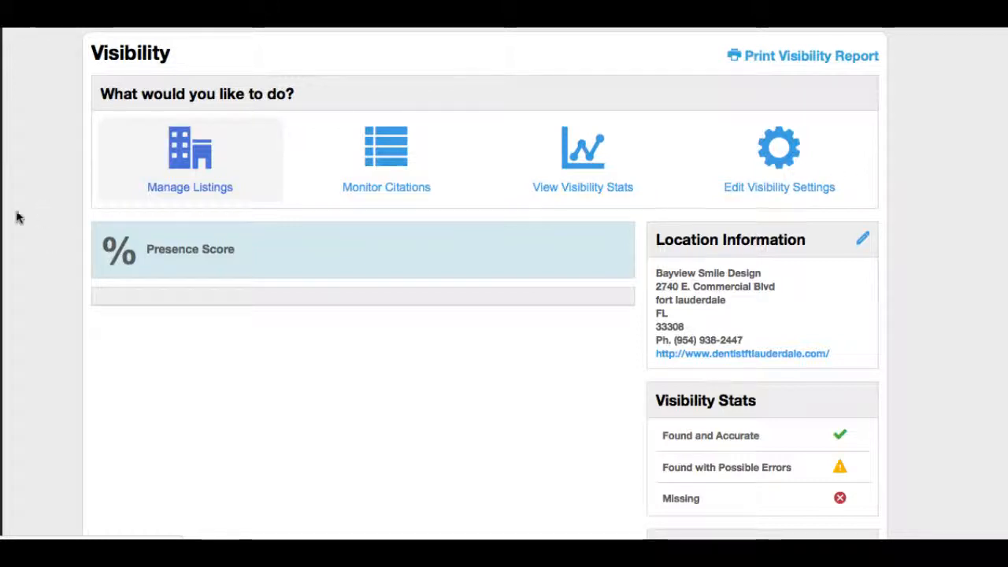
mouse_move(47, 210)
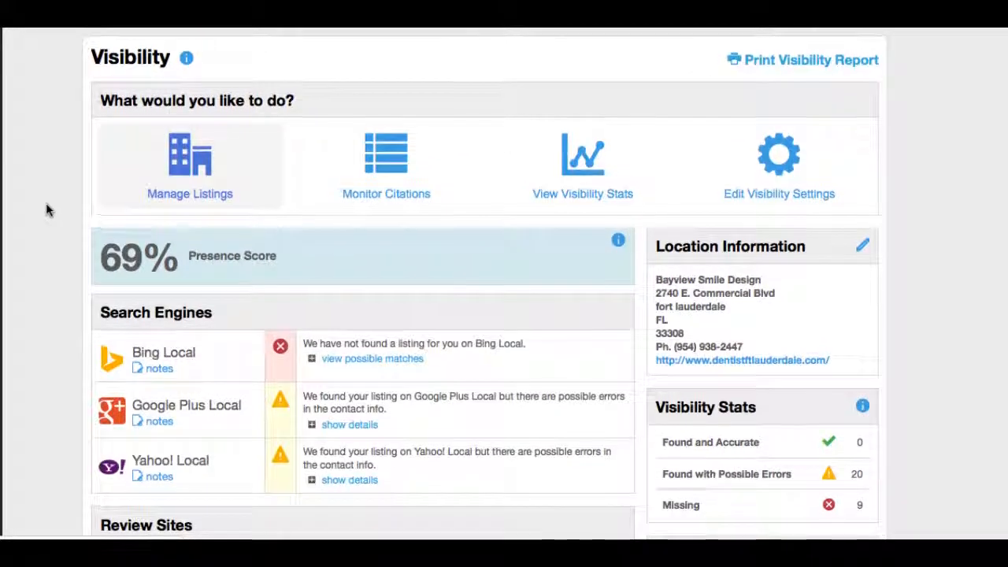
scroll("down", 3)
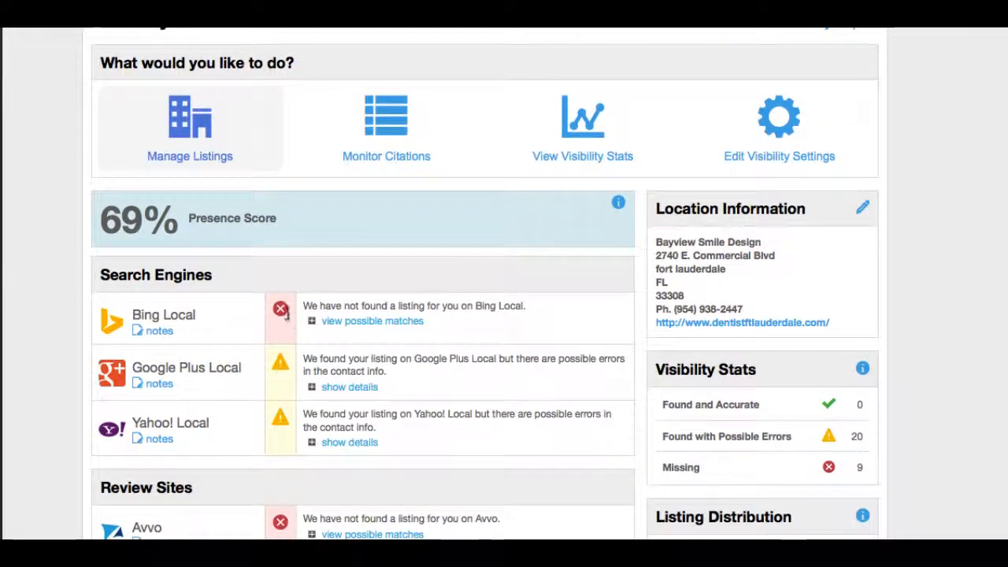
mouse_move(342, 299)
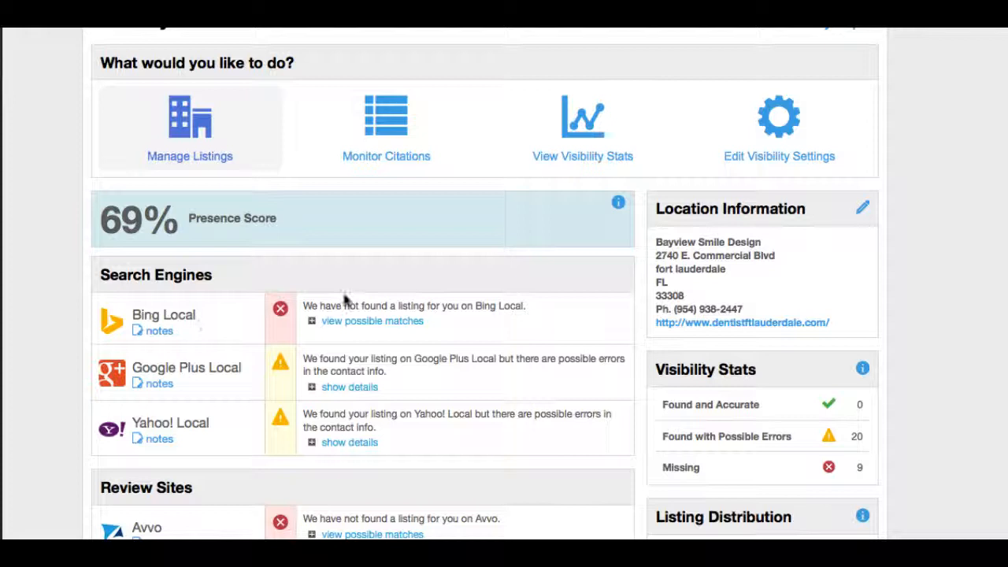
mouse_move(206, 380)
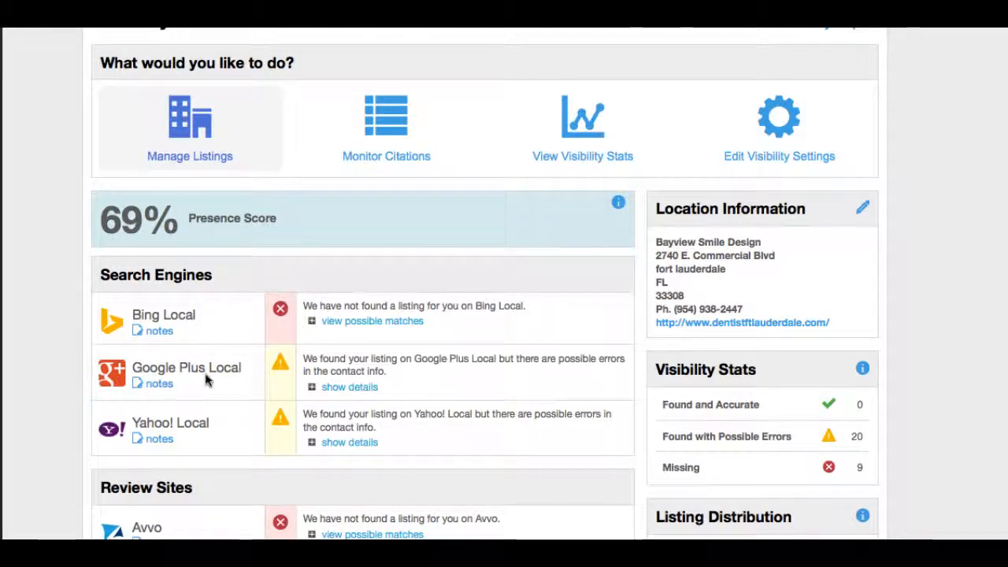
scroll("down", 3)
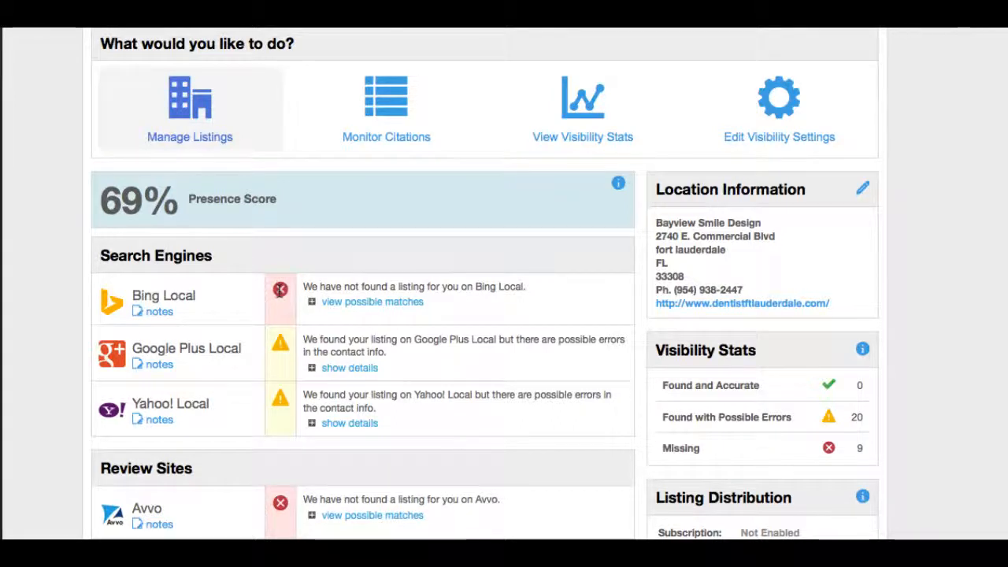
scroll("down", 3)
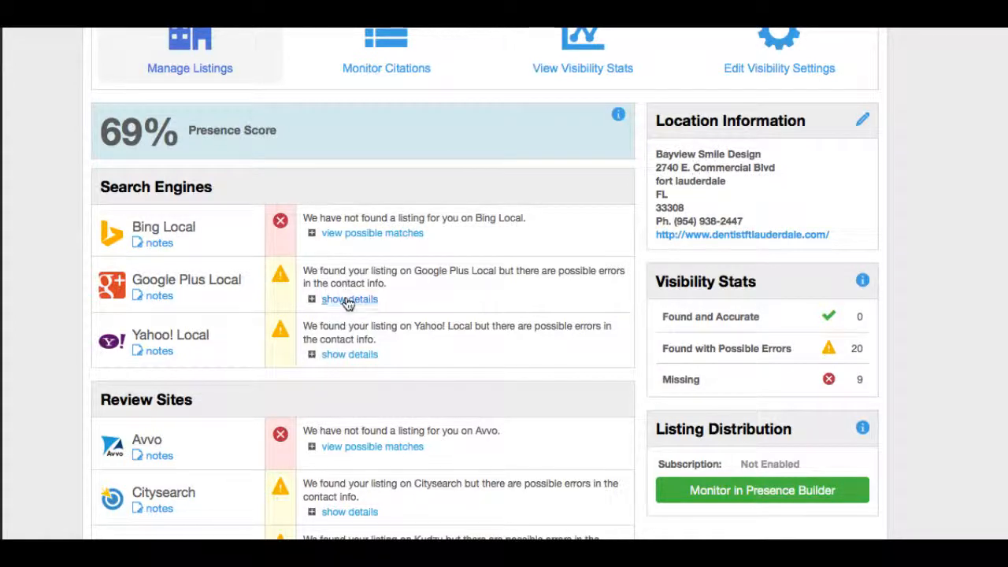
Expand the Google Plus Local listing details to see its contact-info errors.
left_click(349, 298)
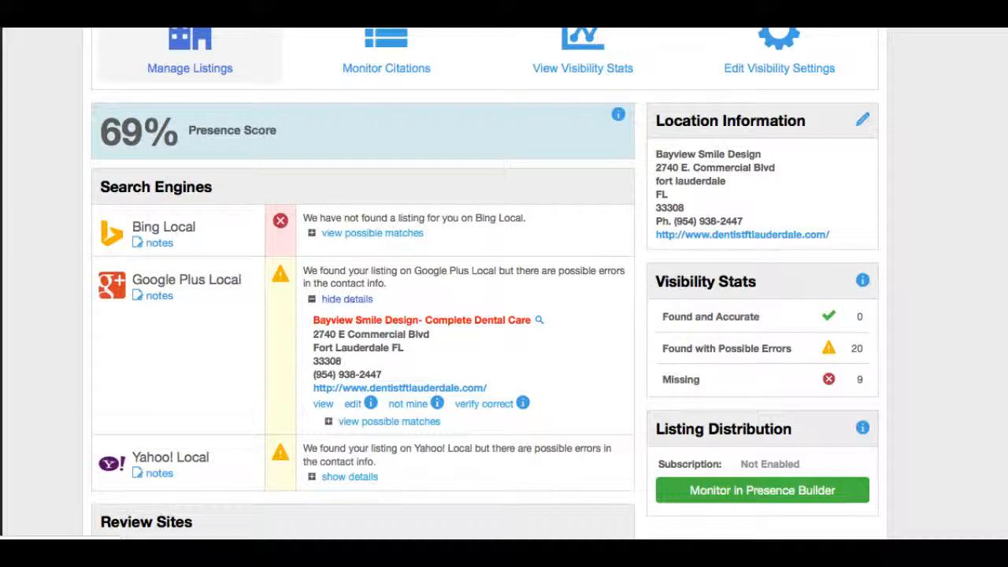
scroll("down", 3)
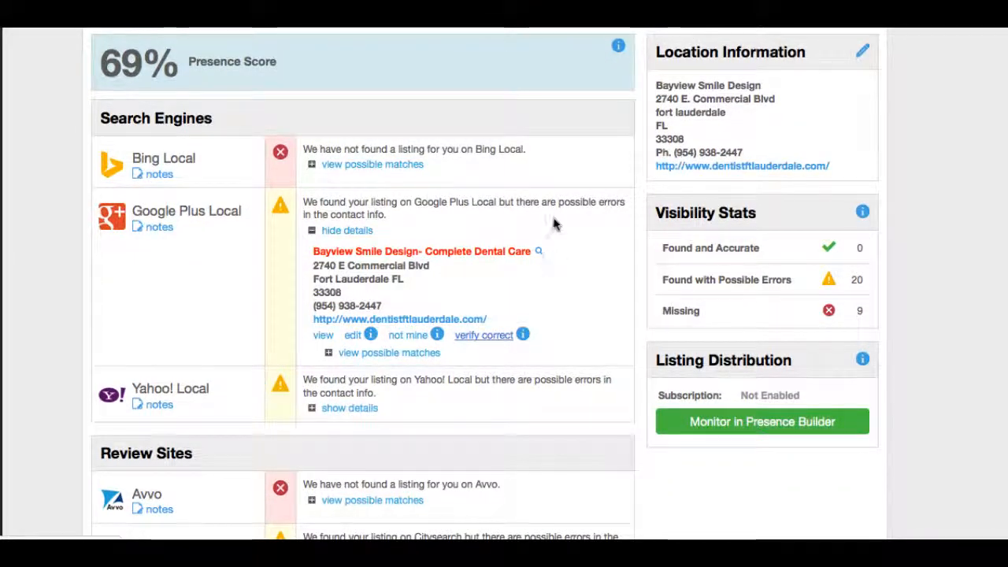
scroll("down", 3)
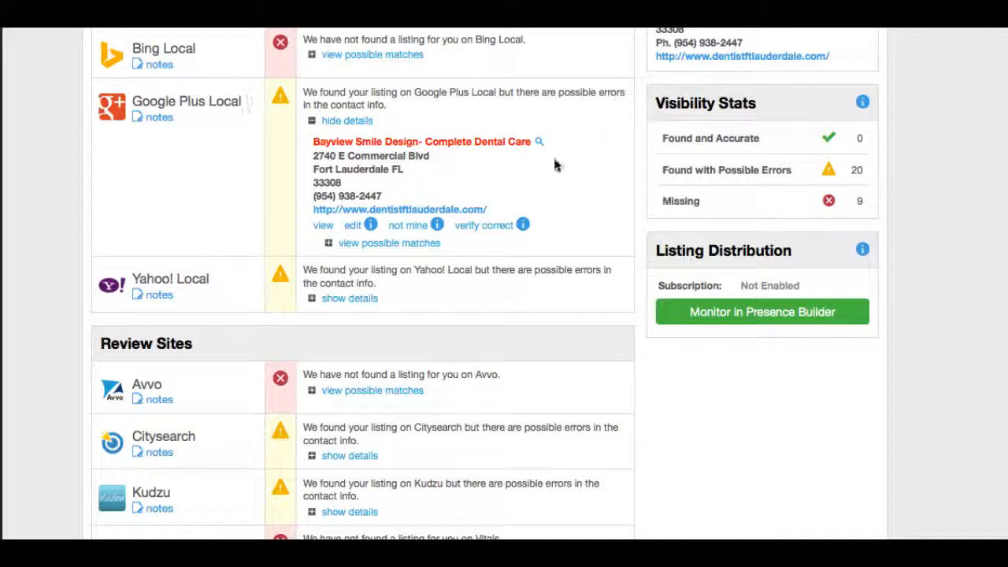
mouse_move(47, 240)
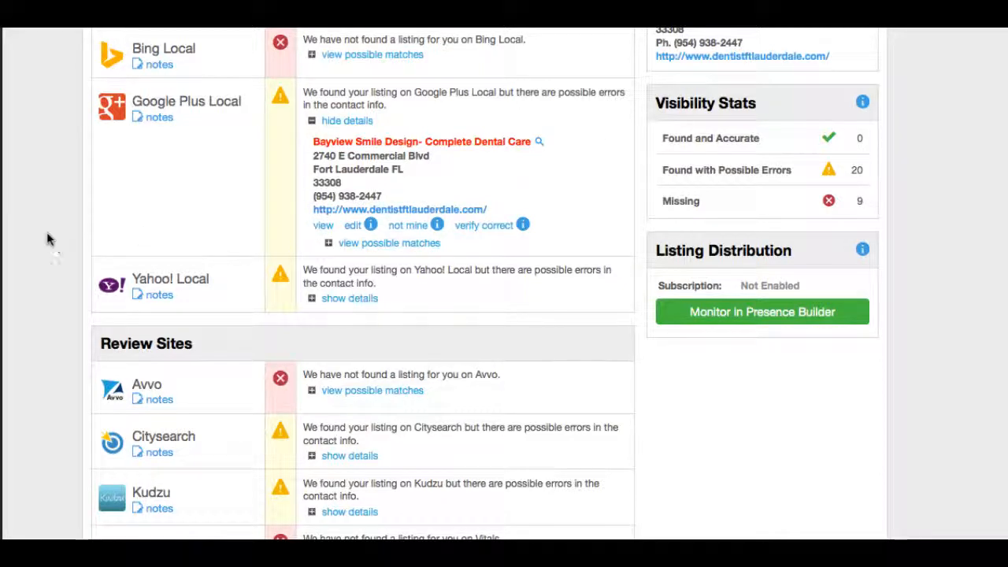
Expand the Yahoo! Local listing details, flagging mismatched phone and website.
left_click(350, 297)
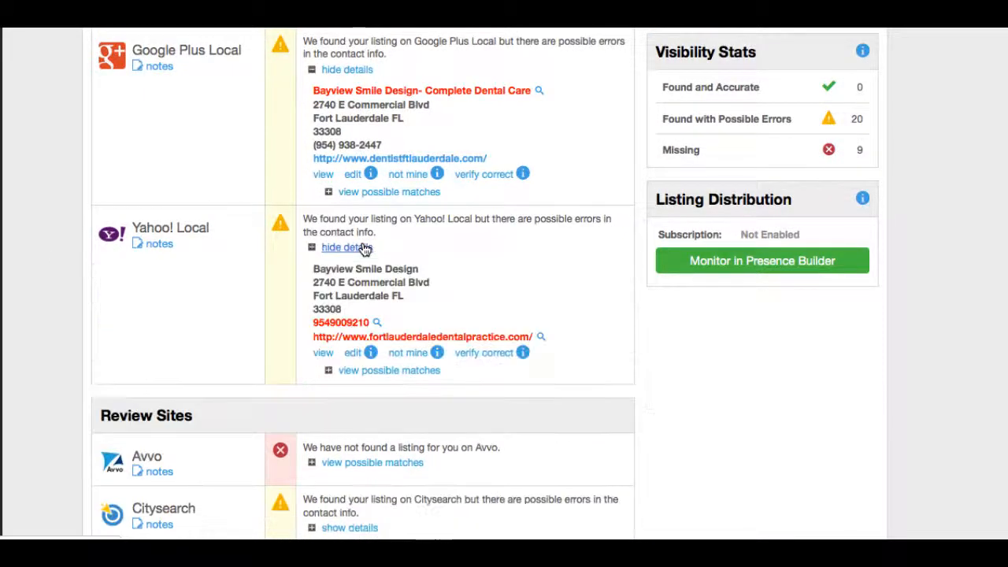
scroll("down", 3)
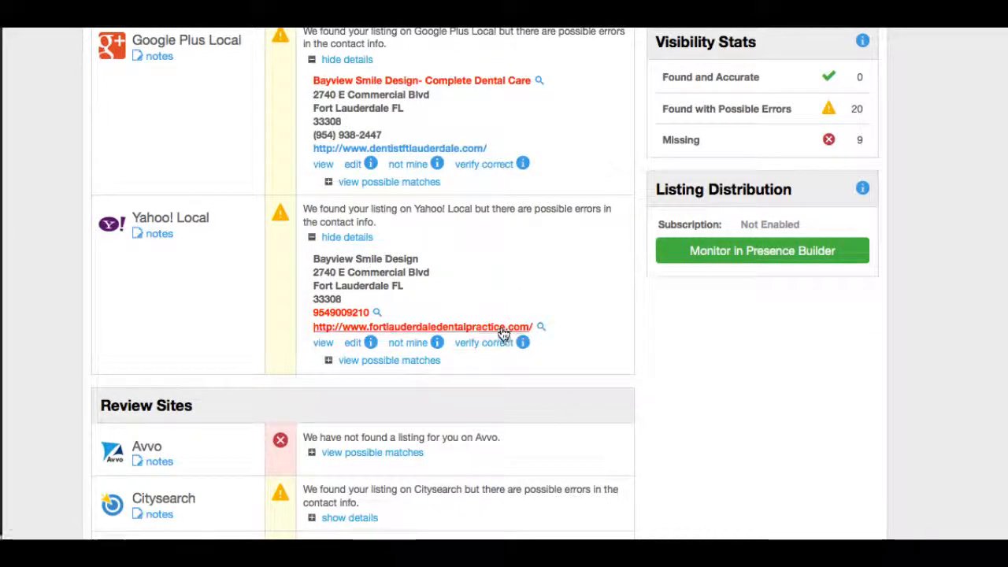
scroll("down", 3)
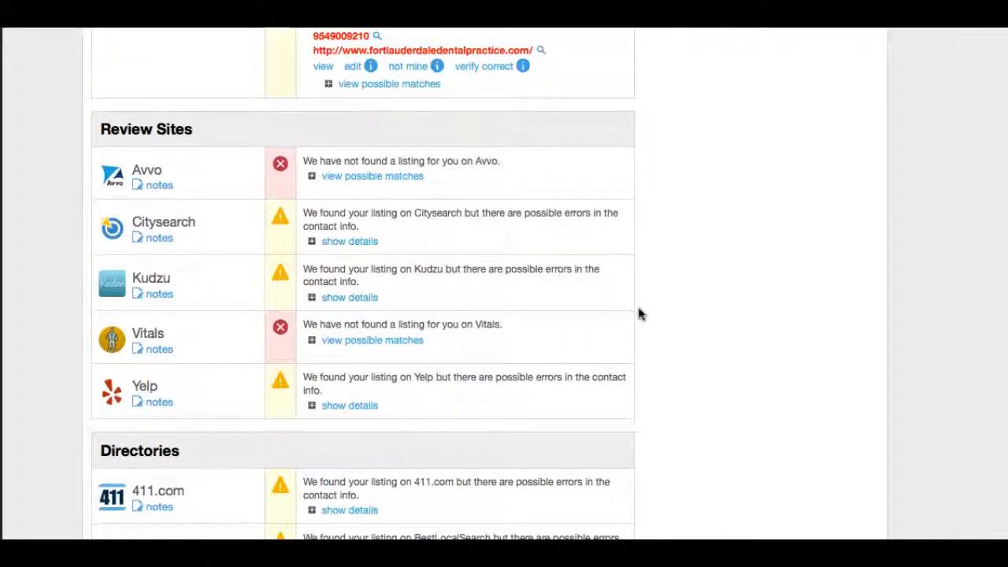
Expand the Yelp listing details showing address, phone and missing website.
scroll("down", 3)
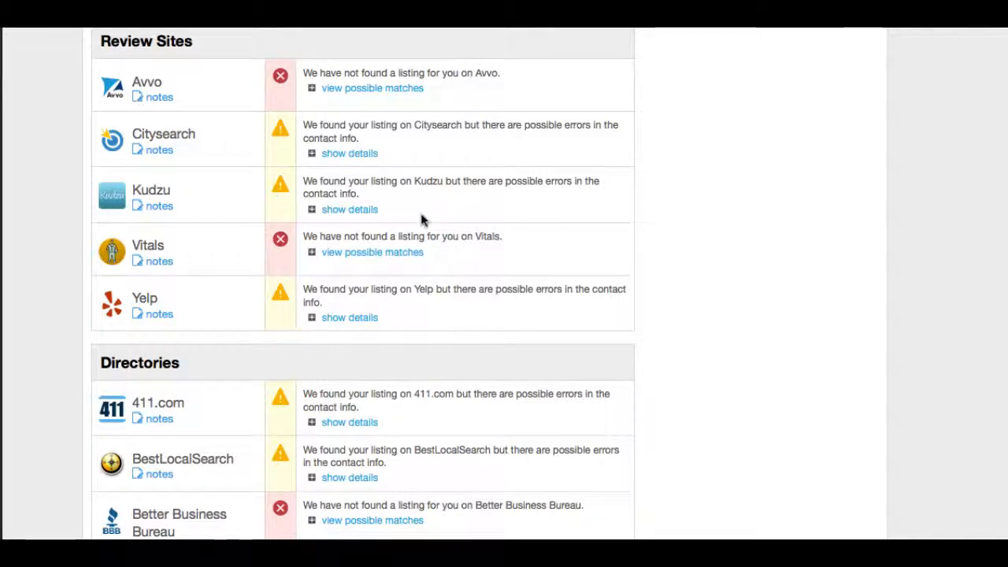
scroll("down", 3)
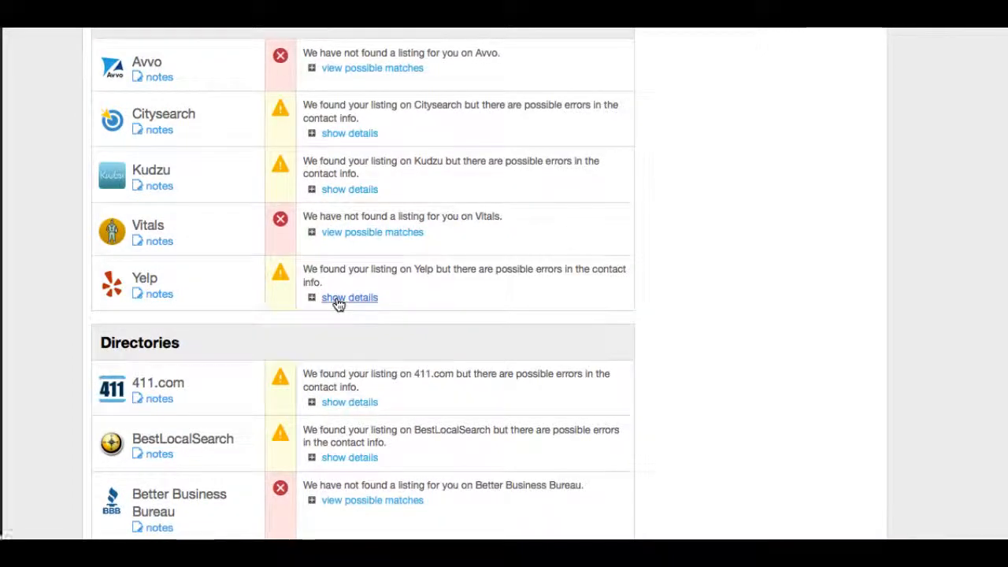
left_click(349, 297)
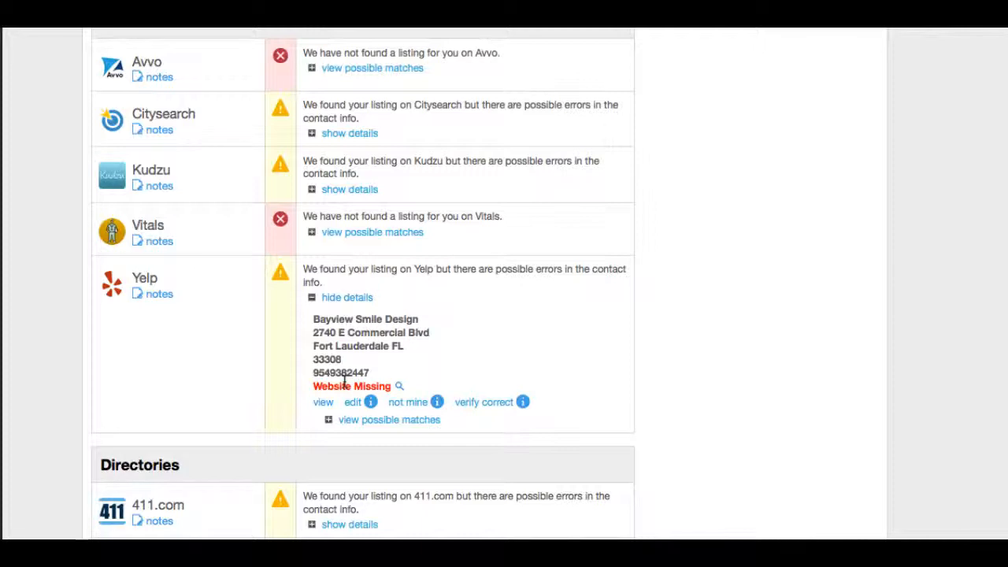
mouse_move(163, 281)
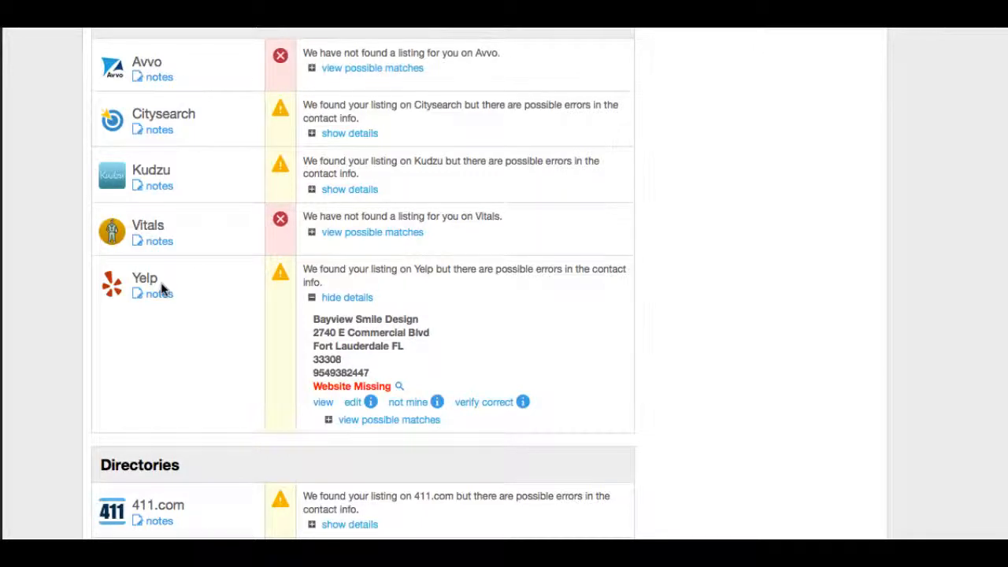
mouse_move(356, 385)
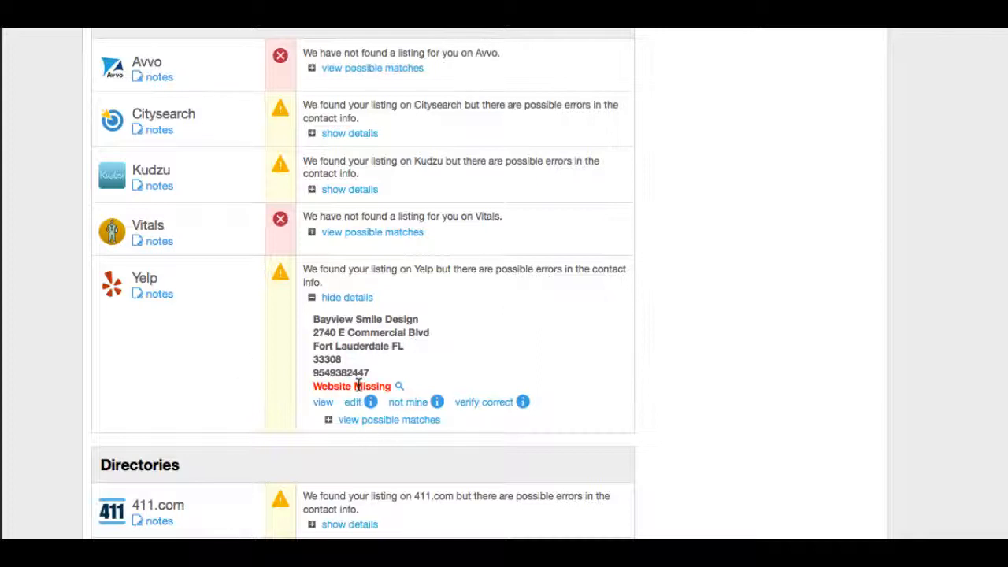
mouse_move(851, 284)
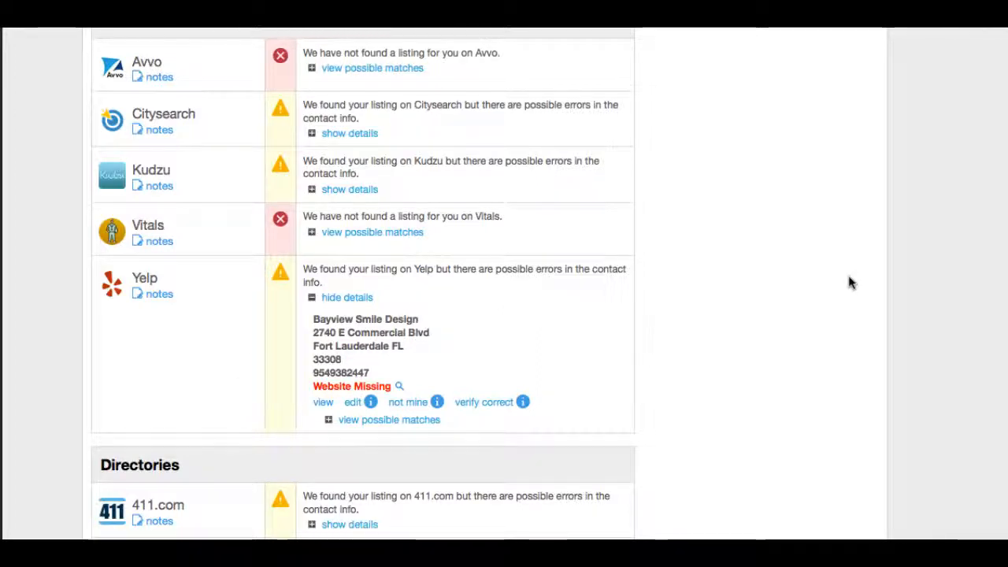
scroll("down", 3)
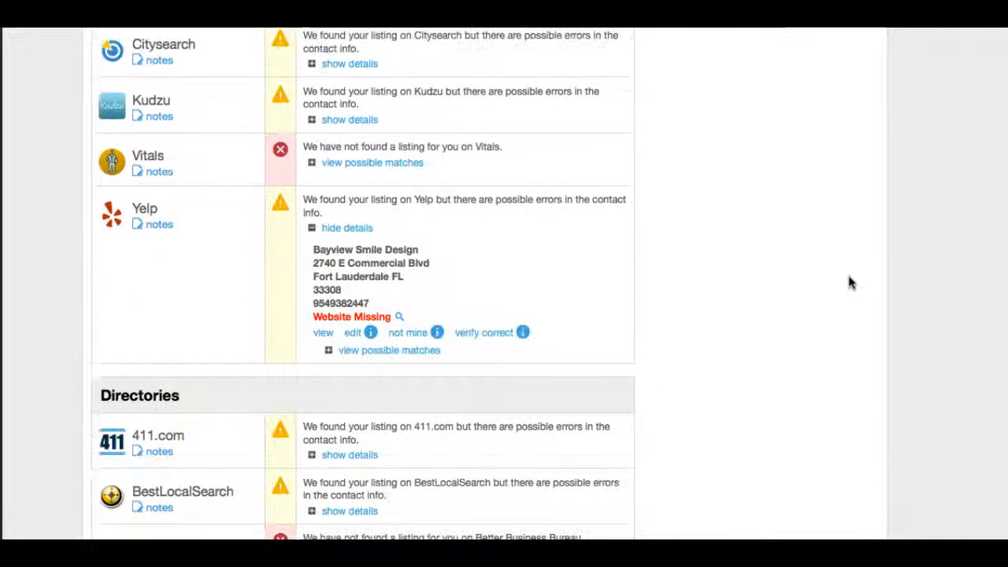
Browse the Directories and Social Sites listing statuses on the Visibility page.
scroll("down", 3)
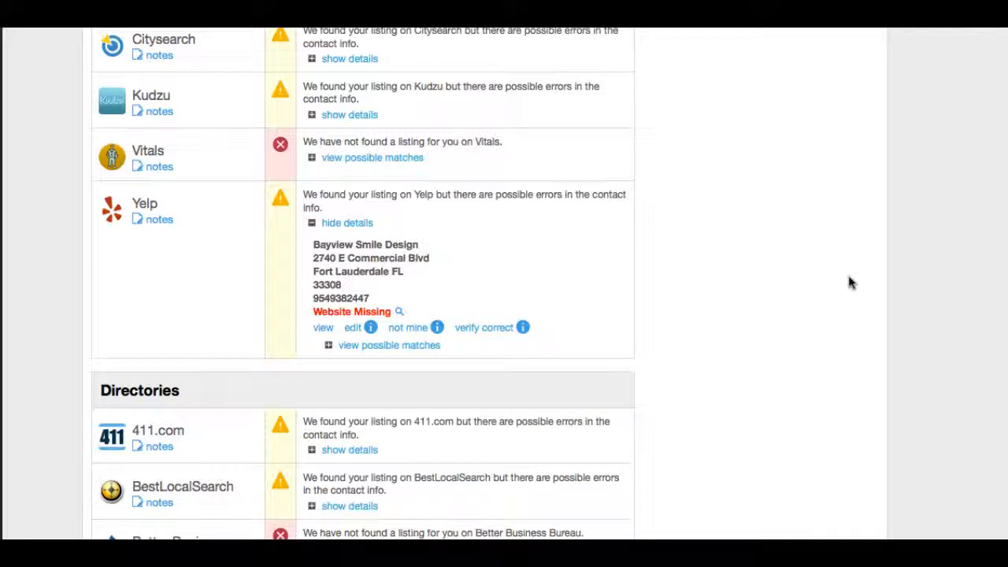
scroll("down", 3)
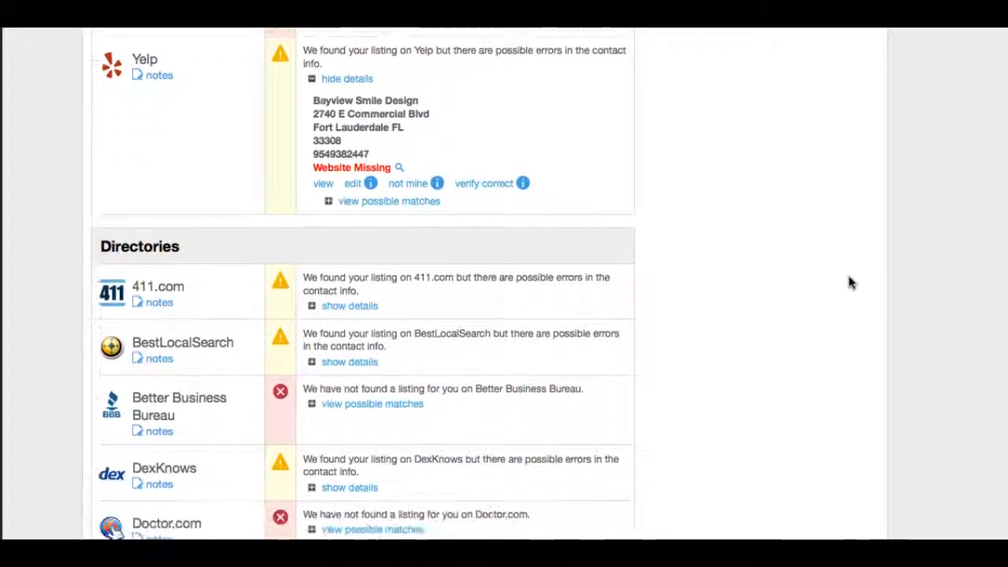
scroll("down", 3)
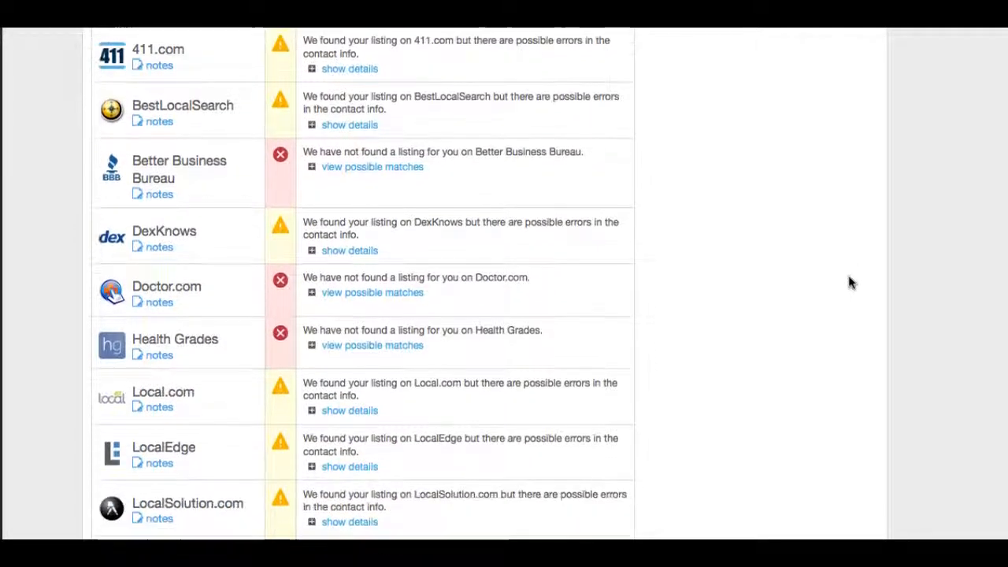
scroll("down", 3)
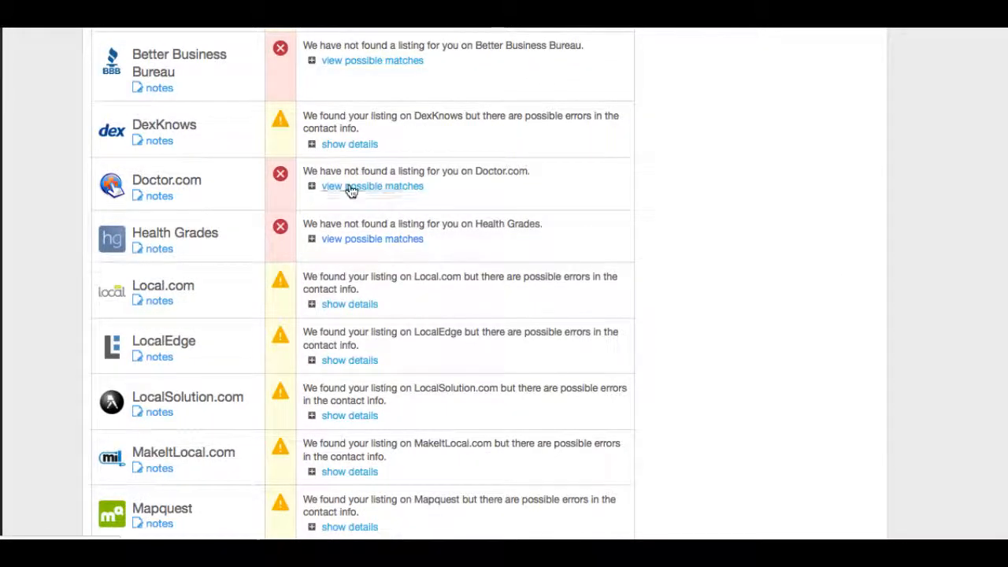
scroll("down", 3)
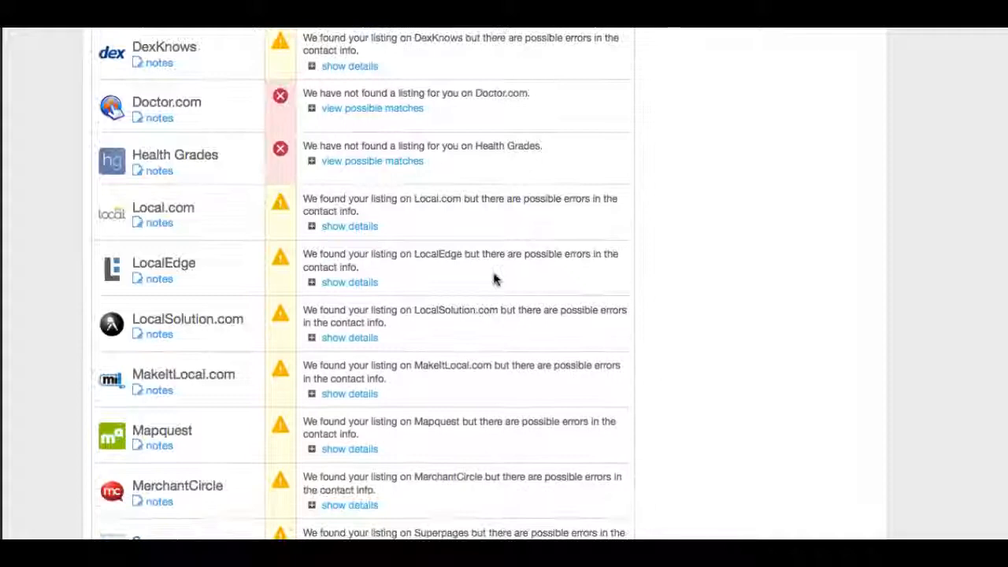
scroll("down", 3)
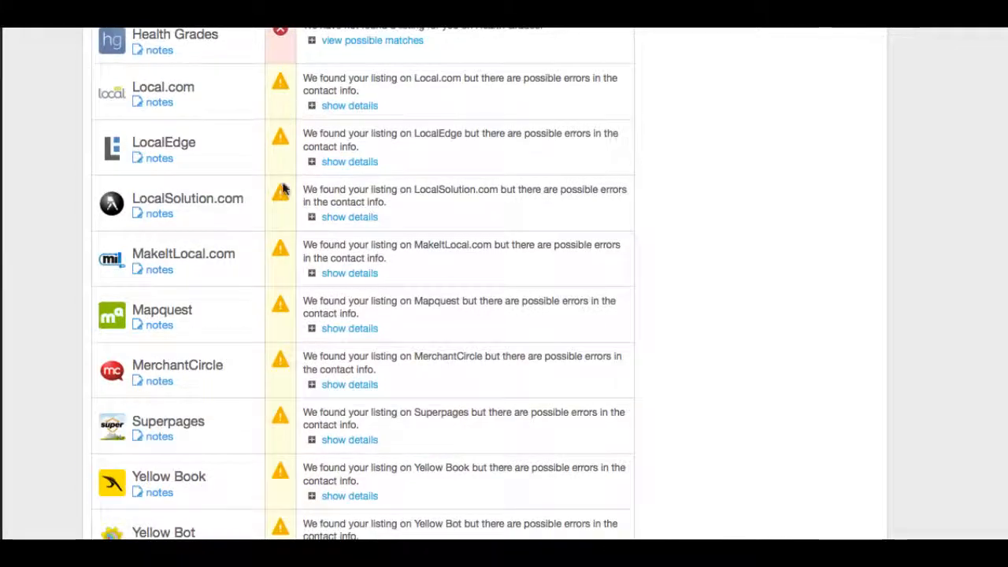
scroll("down", 3)
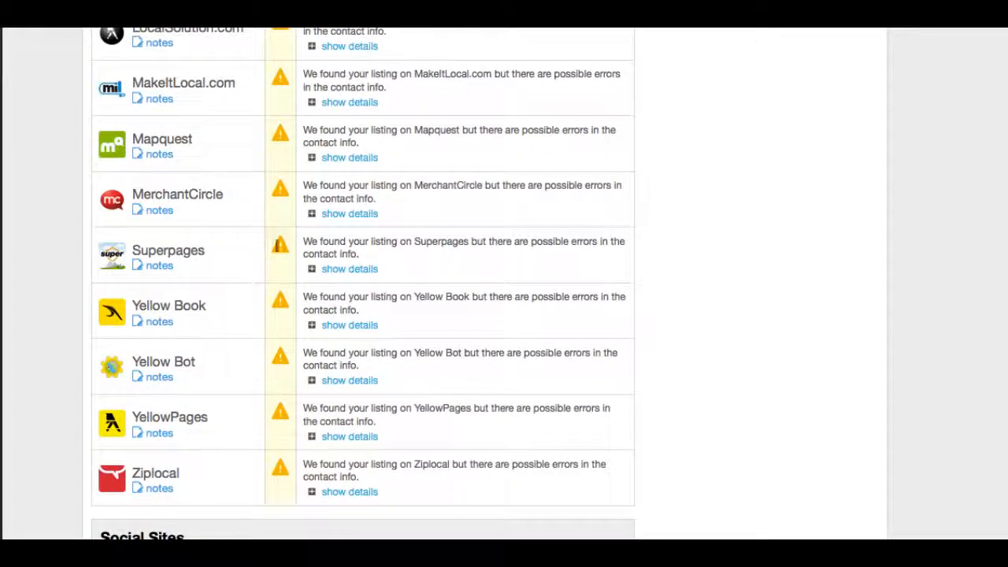
left_click(349, 269)
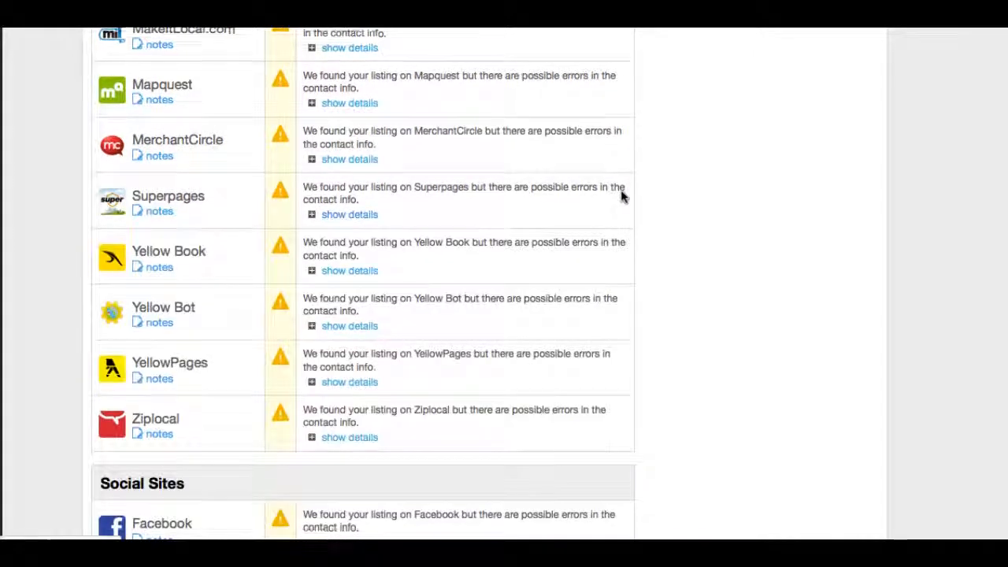
scroll("down", 3)
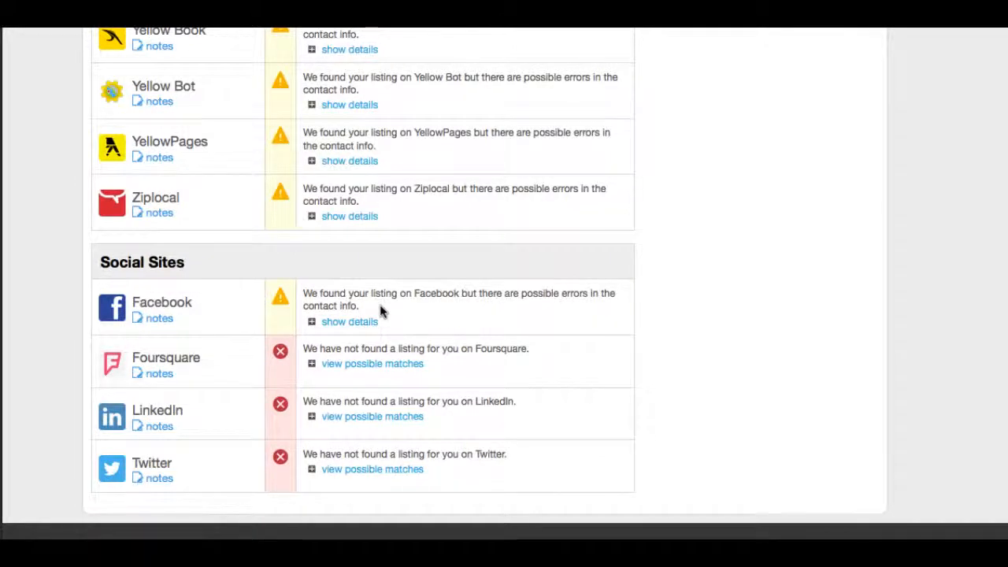
mouse_move(248, 376)
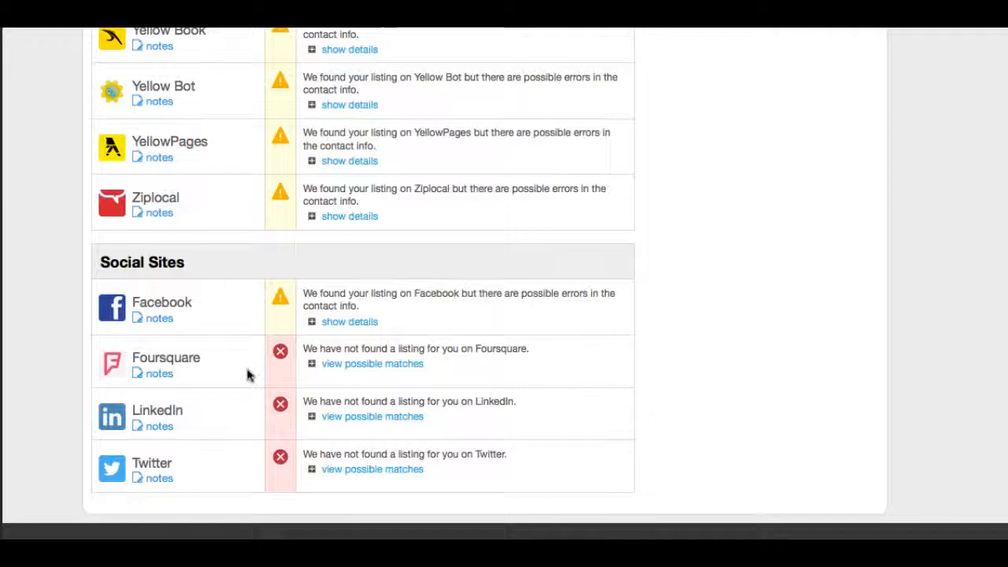
scroll("down", 3)
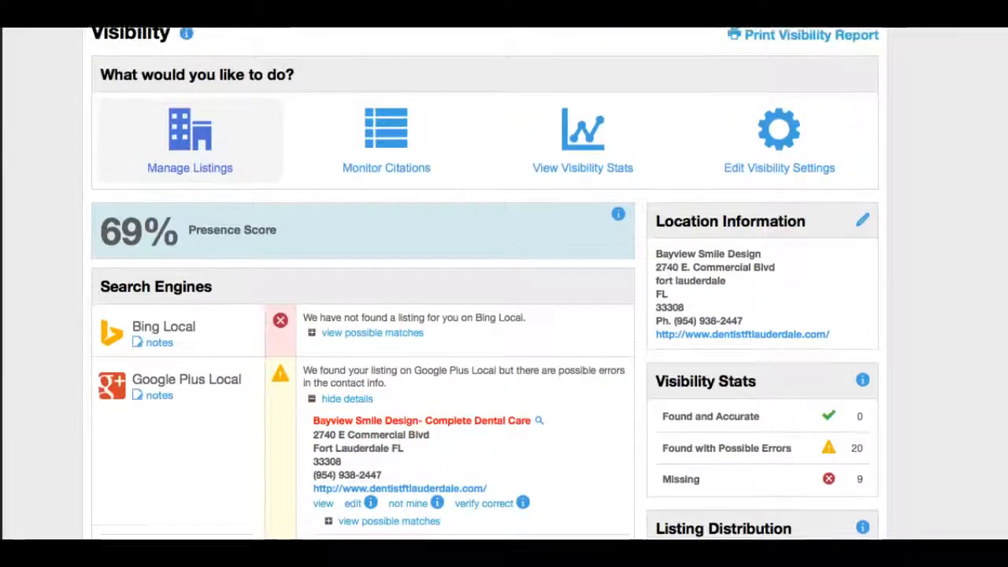
scroll("down", 3)
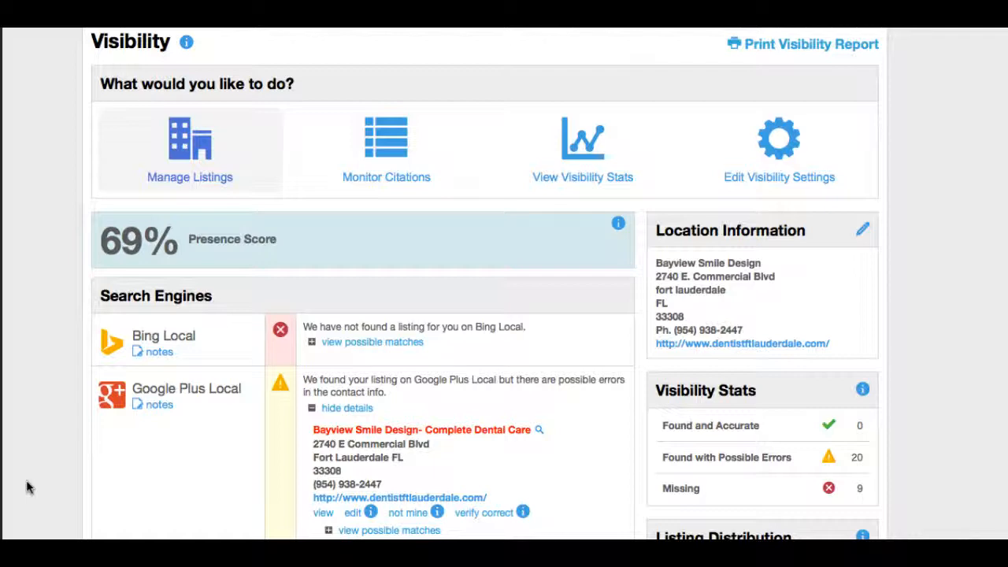
scroll("down", 3)
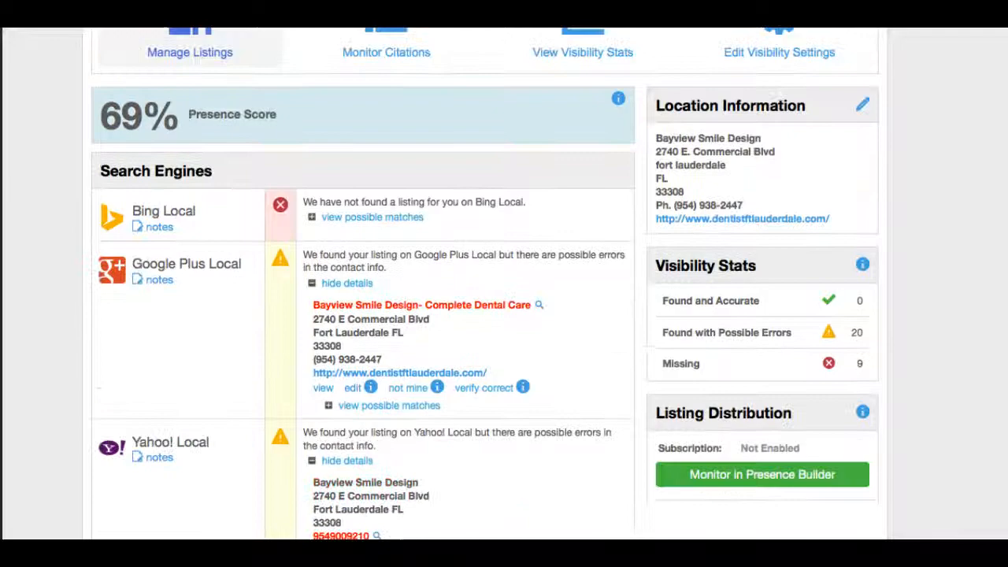
scroll("down", 3)
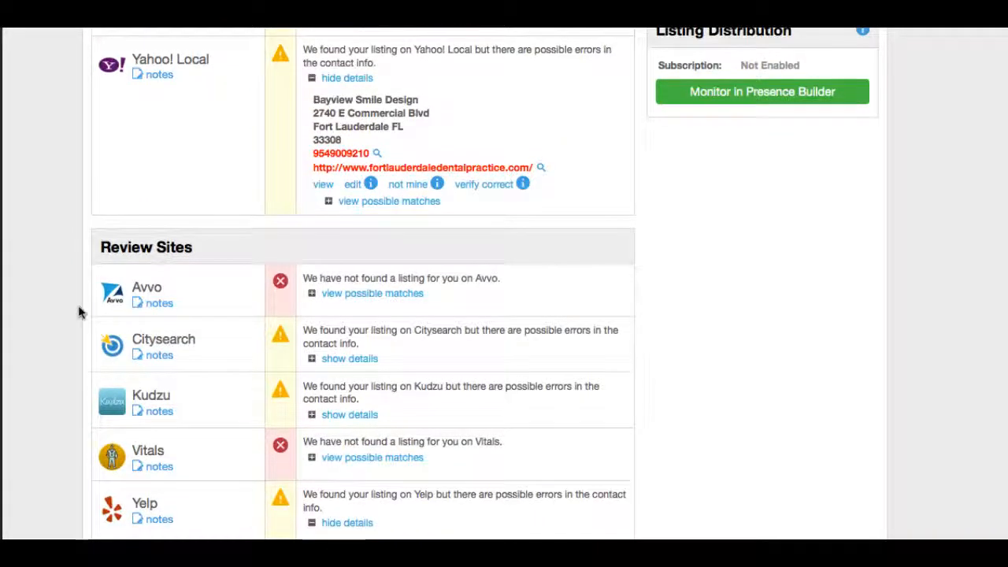
scroll("down", 3)
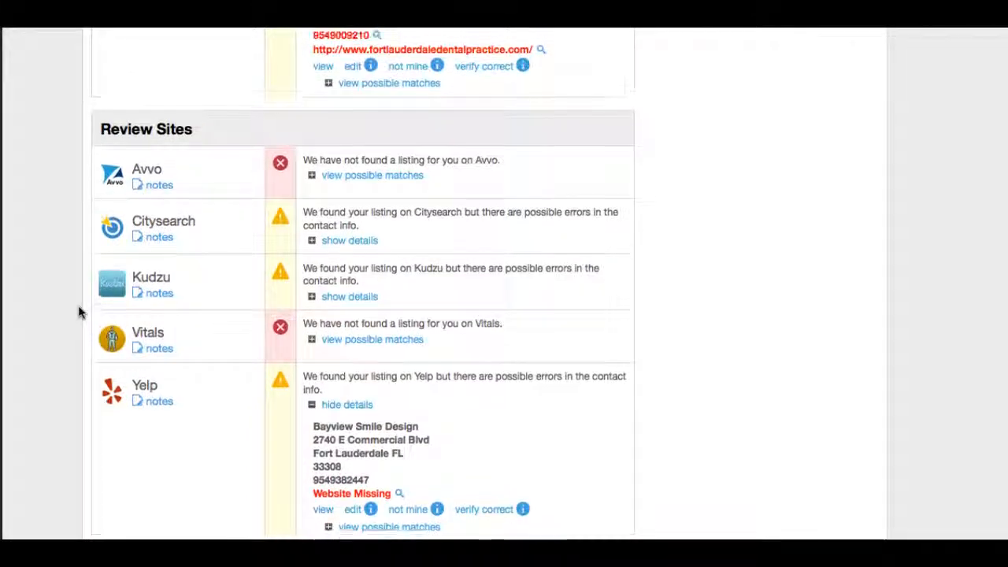
scroll("up", 3)
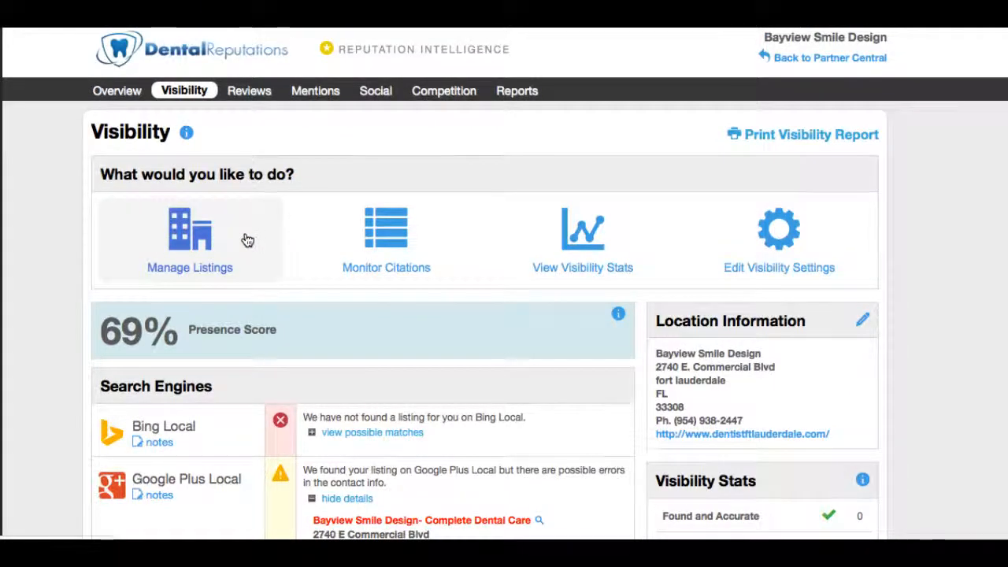
mouse_move(385, 228)
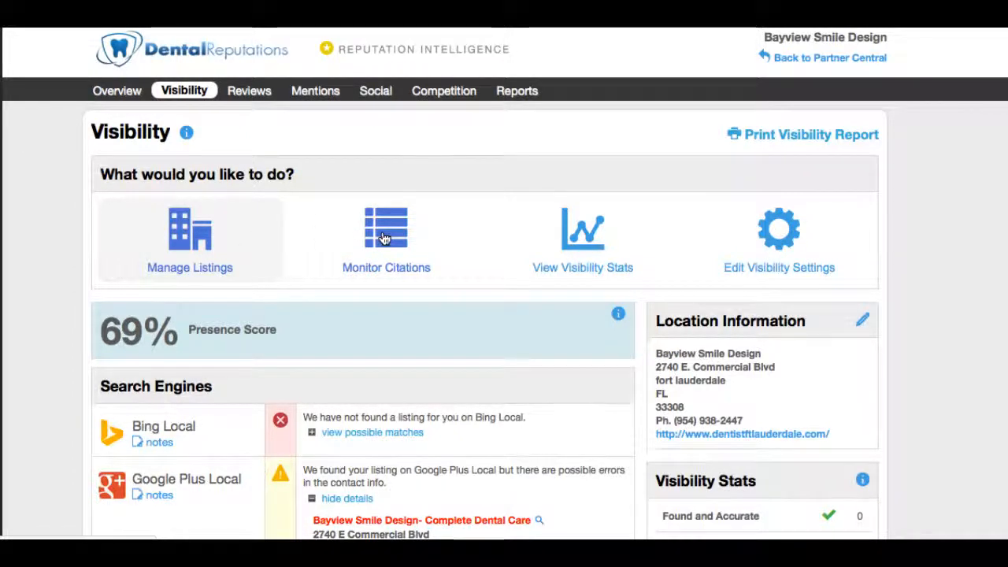
left_click(386, 236)
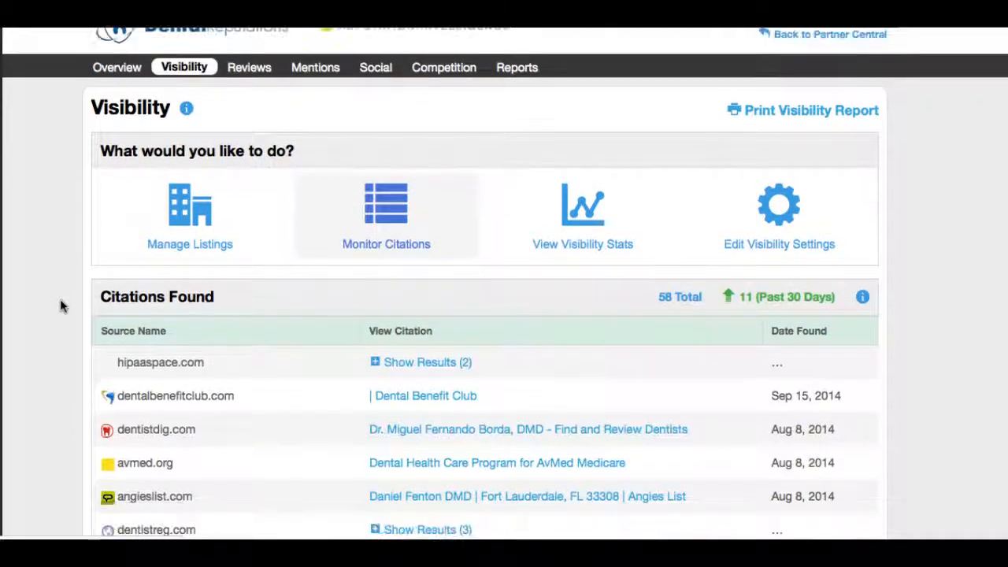
scroll("down", 3)
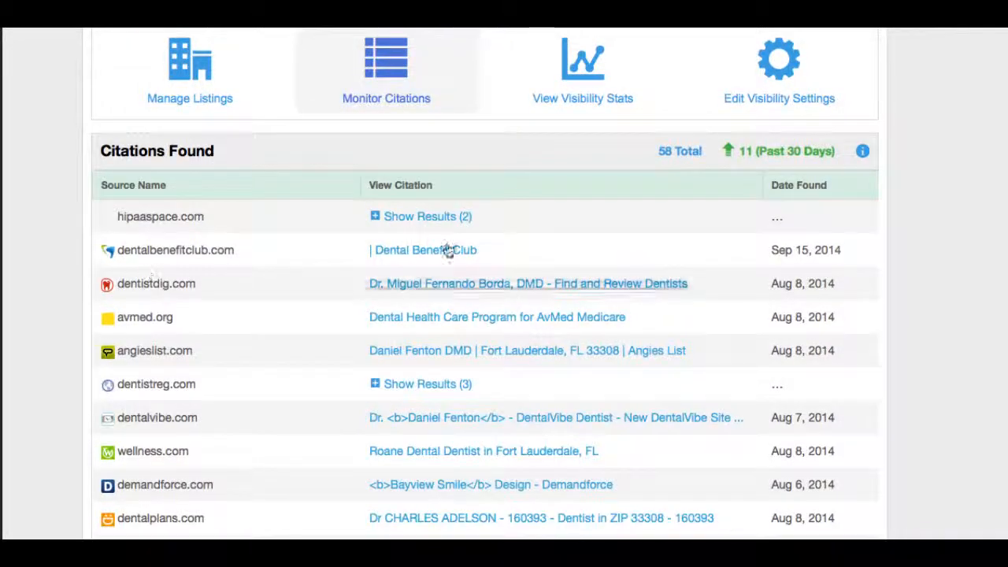
scroll("down", 3)
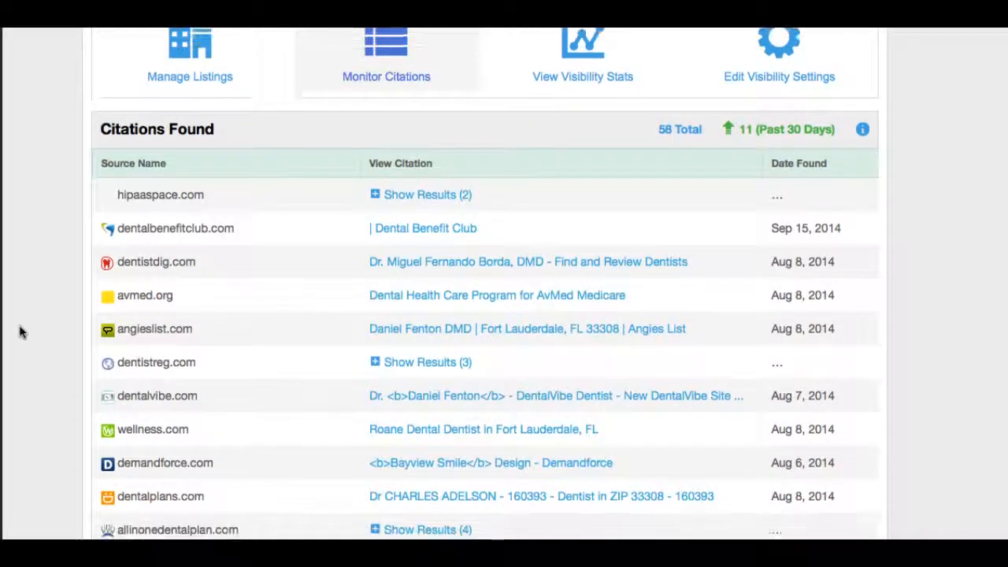
scroll("down", 3)
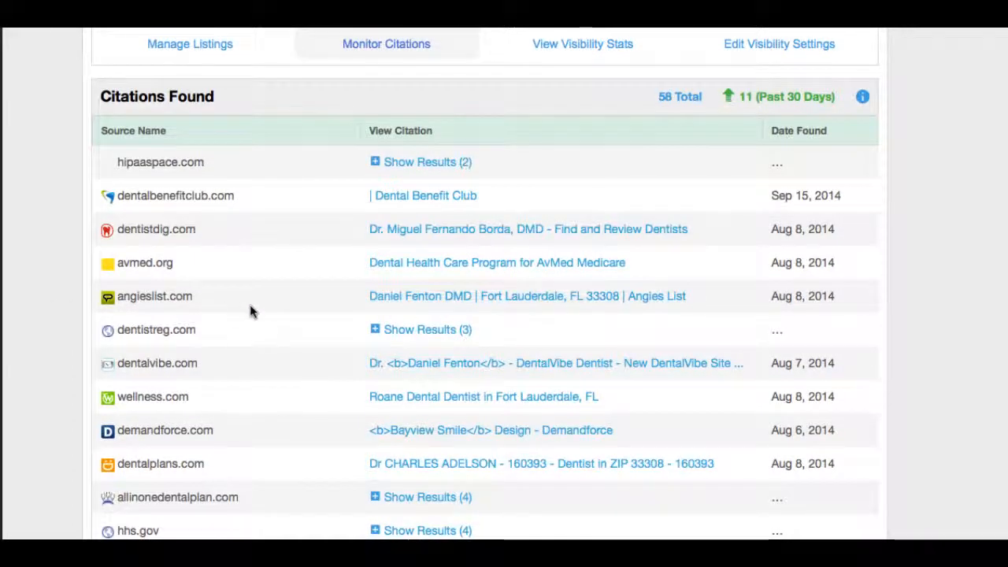
scroll("down", 3)
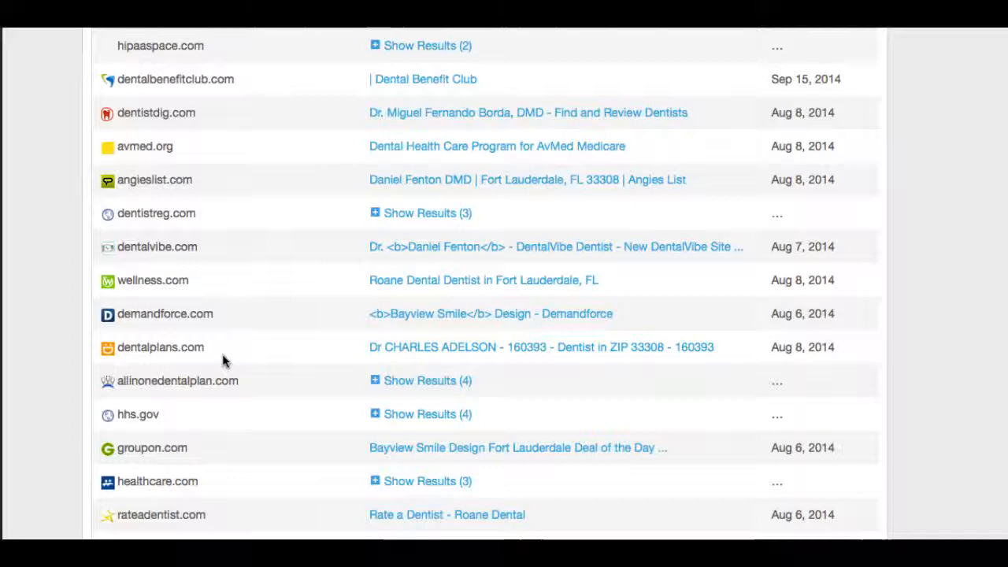
mouse_move(6, 308)
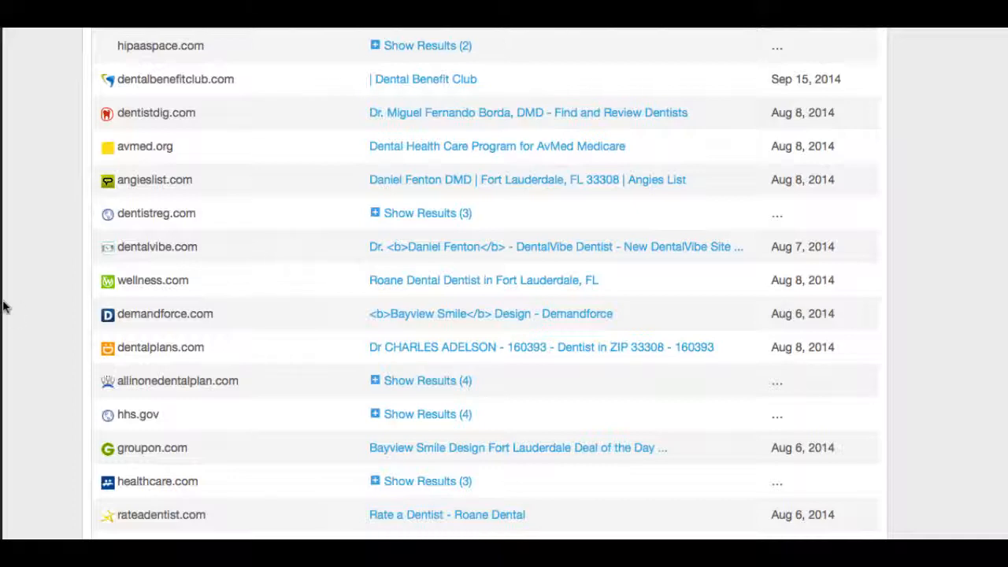
scroll("down", 3)
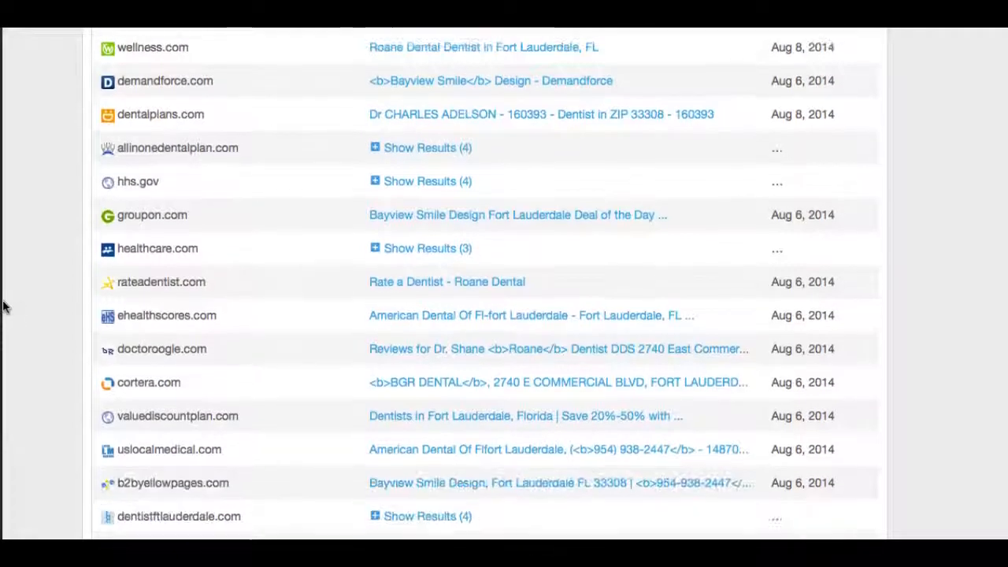
scroll("down", 3)
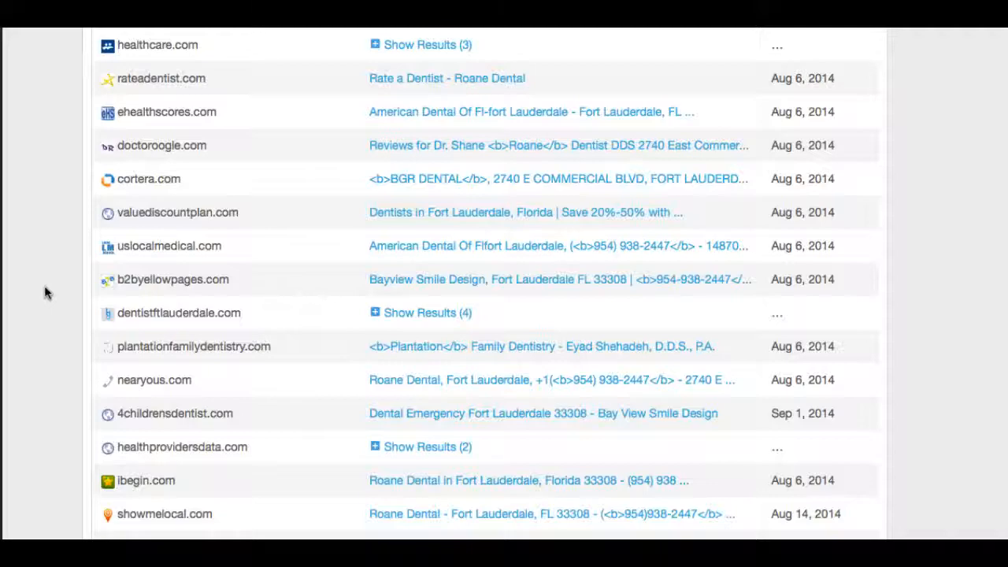
scroll("down", 3)
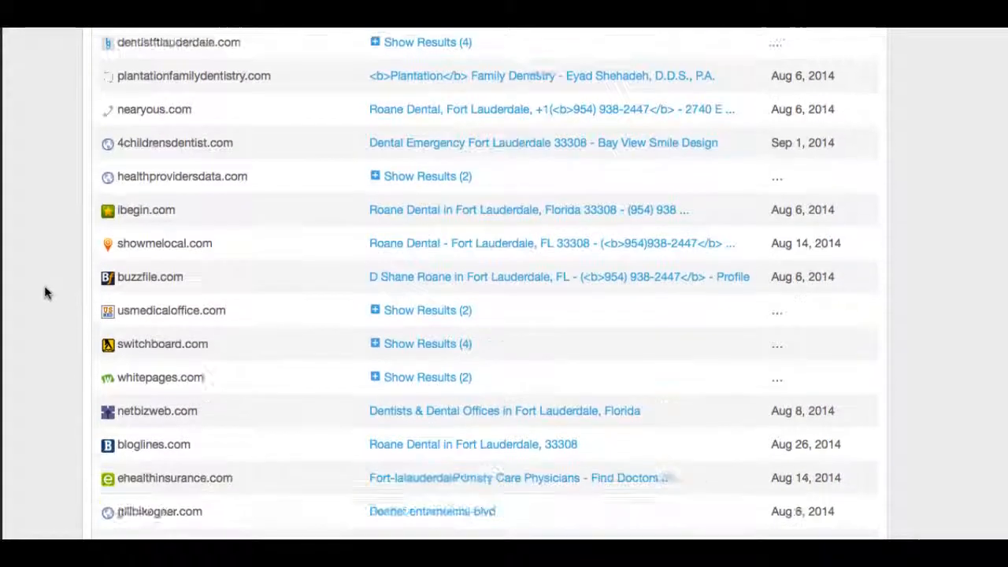
scroll("down", 3)
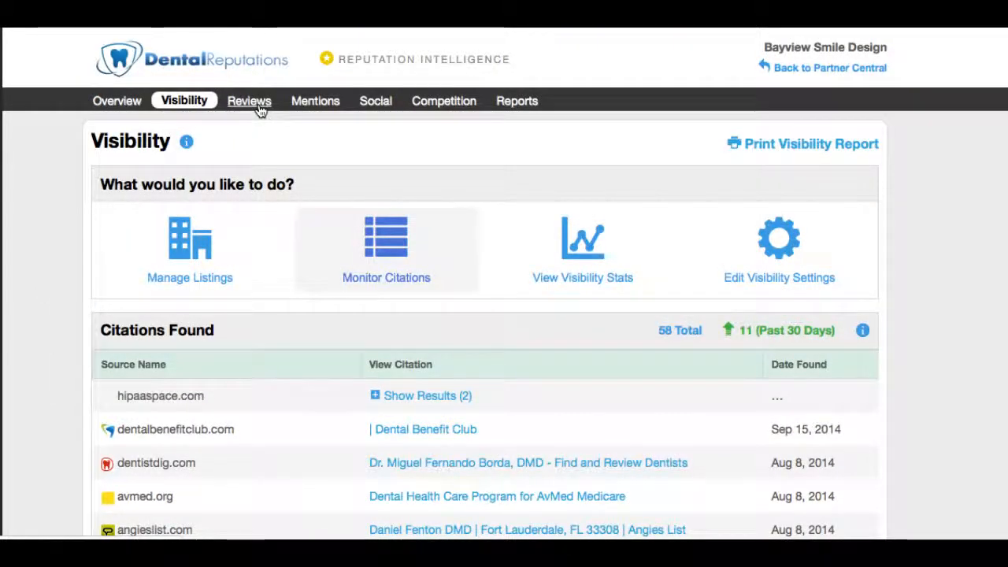
Open Reviews and browse the 4.5/5 average from 37 reviews, star breakdown and review list.
left_click(249, 100)
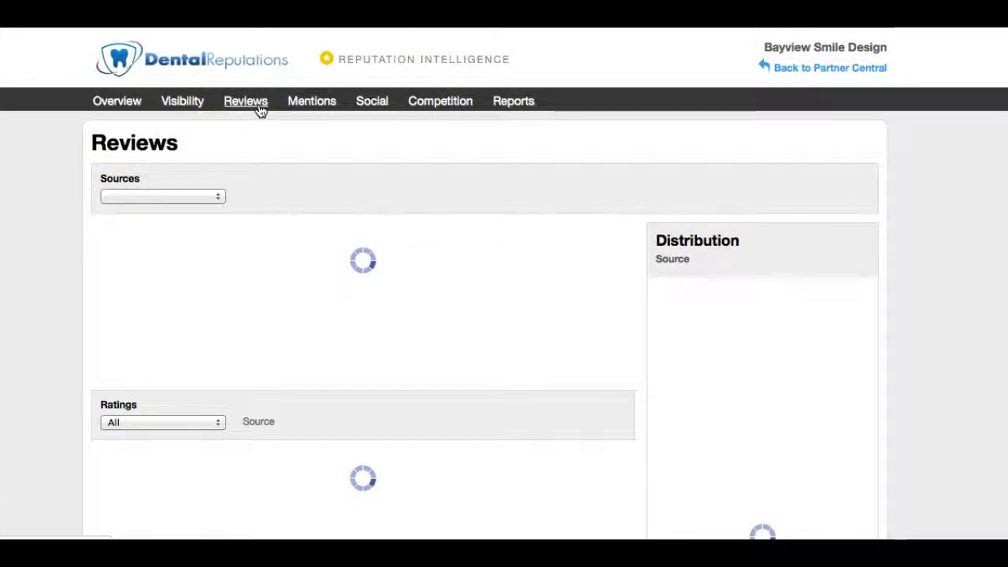
left_click(246, 101)
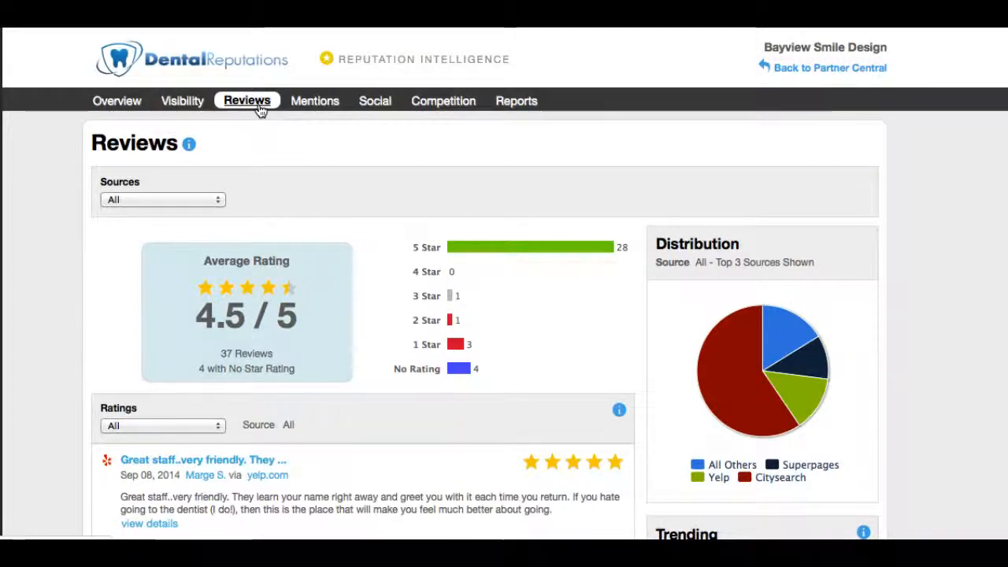
scroll("down", 3)
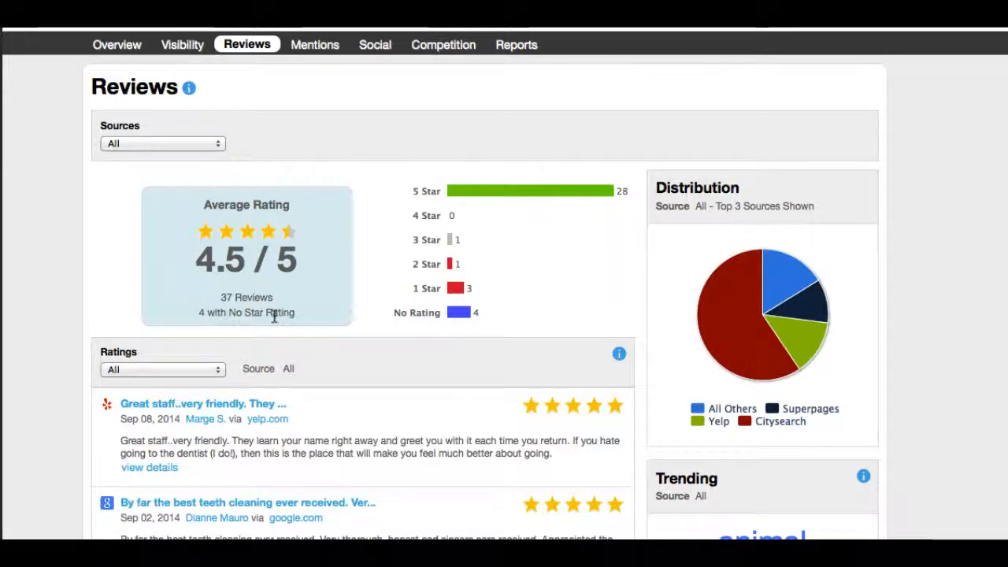
mouse_move(563, 190)
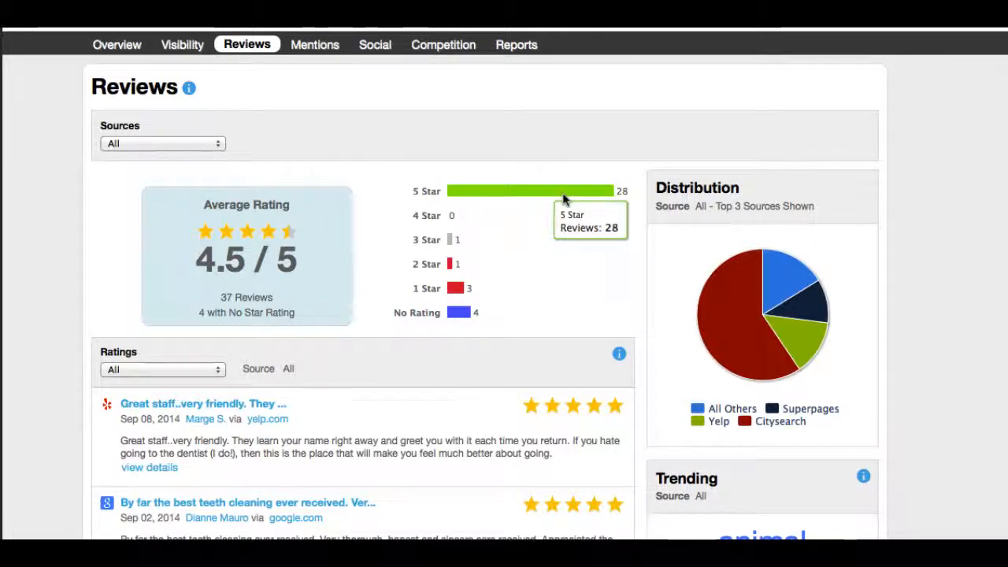
mouse_move(432, 240)
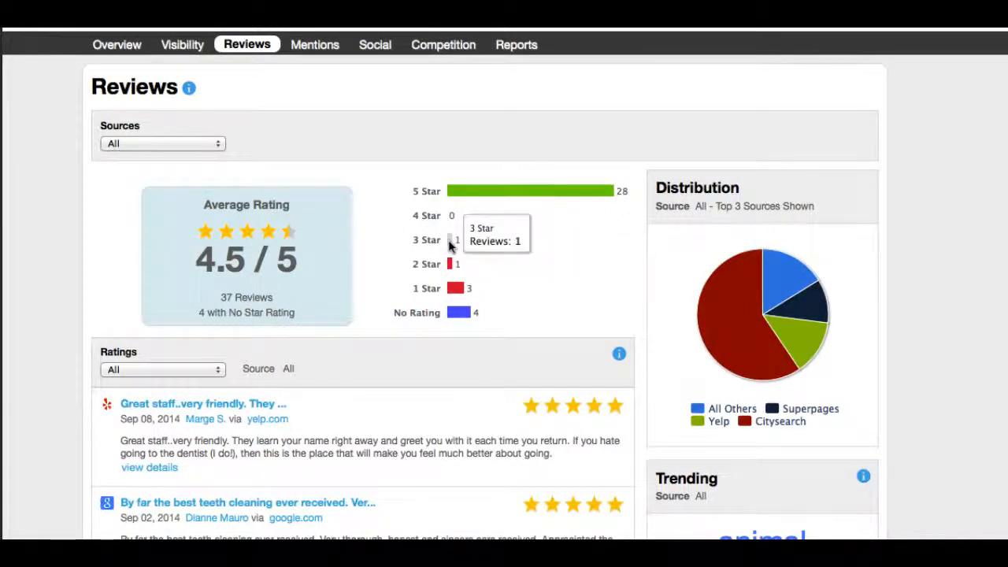
mouse_move(455, 294)
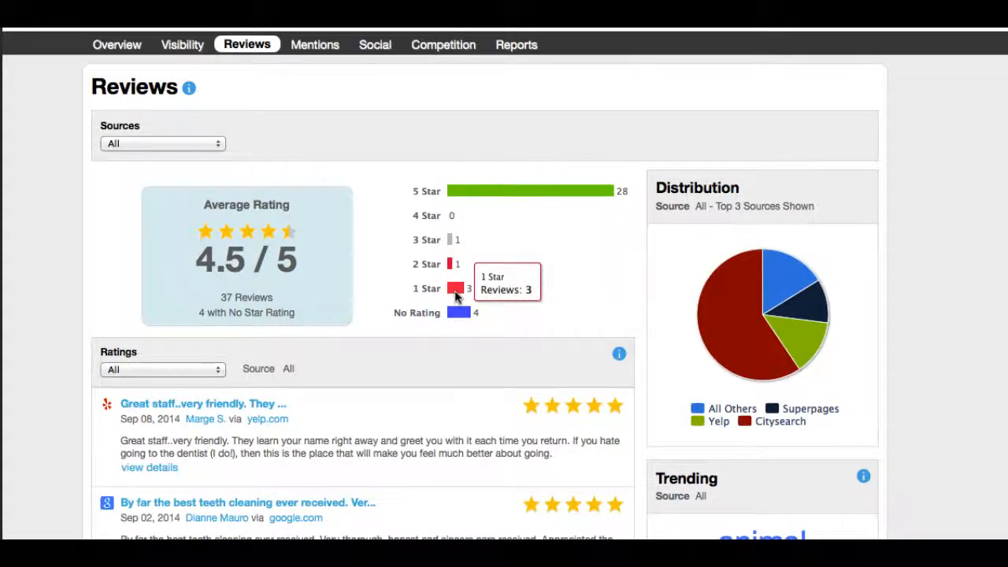
mouse_move(528, 242)
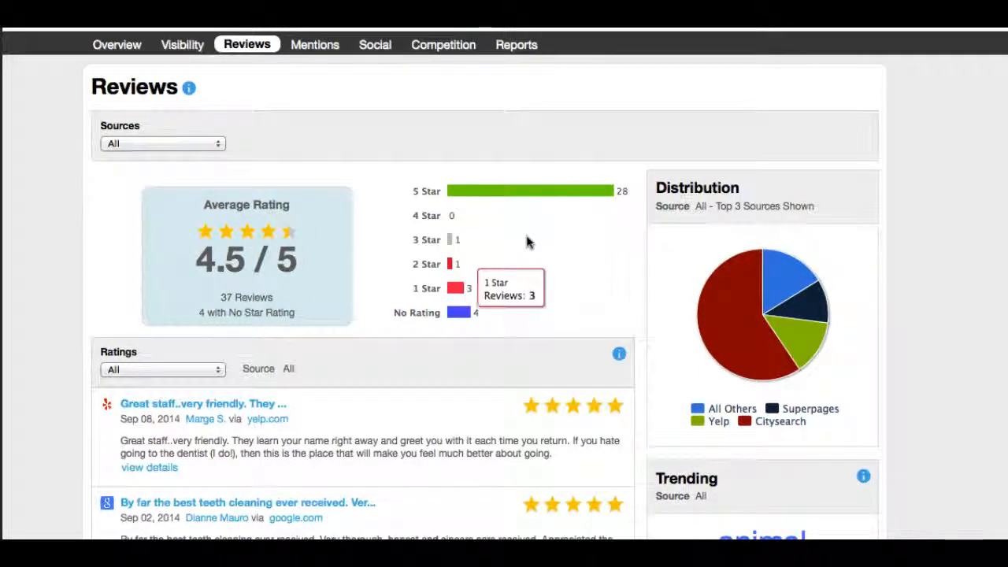
scroll("down", 3)
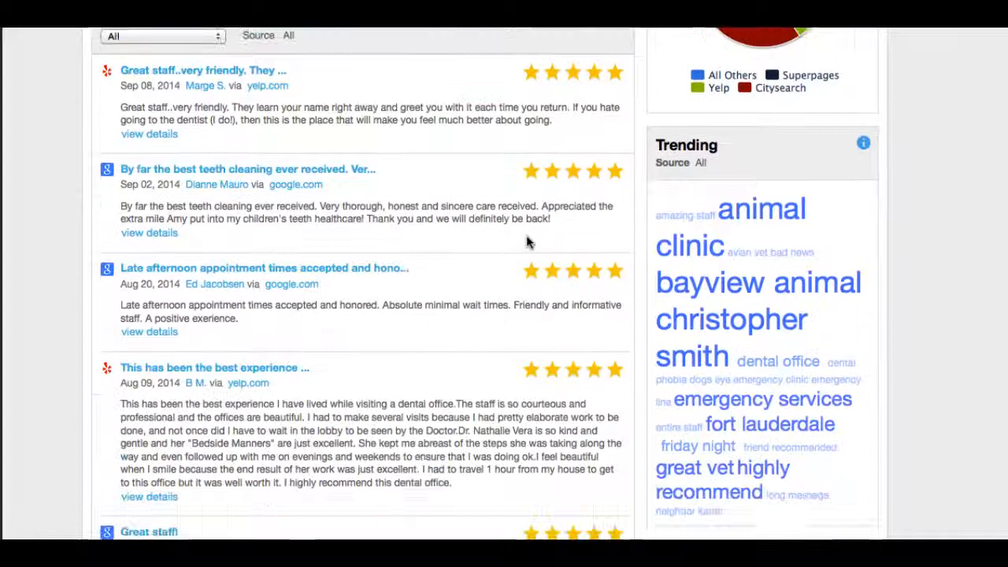
scroll("down", 3)
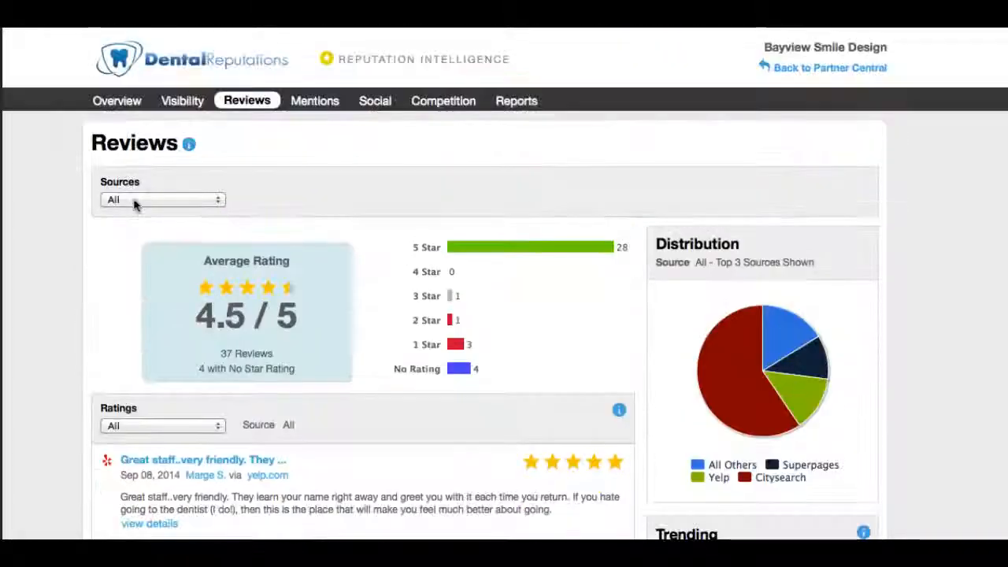
Filter reviews by source to Citysearch, check Yelp at 5.0/5, then return to Citysearch.
left_click(162, 198)
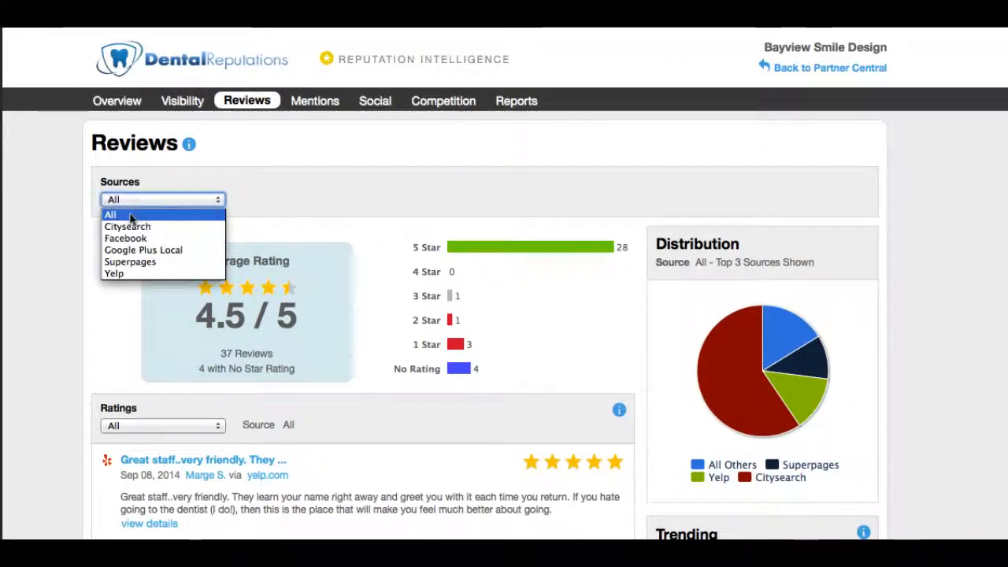
left_click(127, 226)
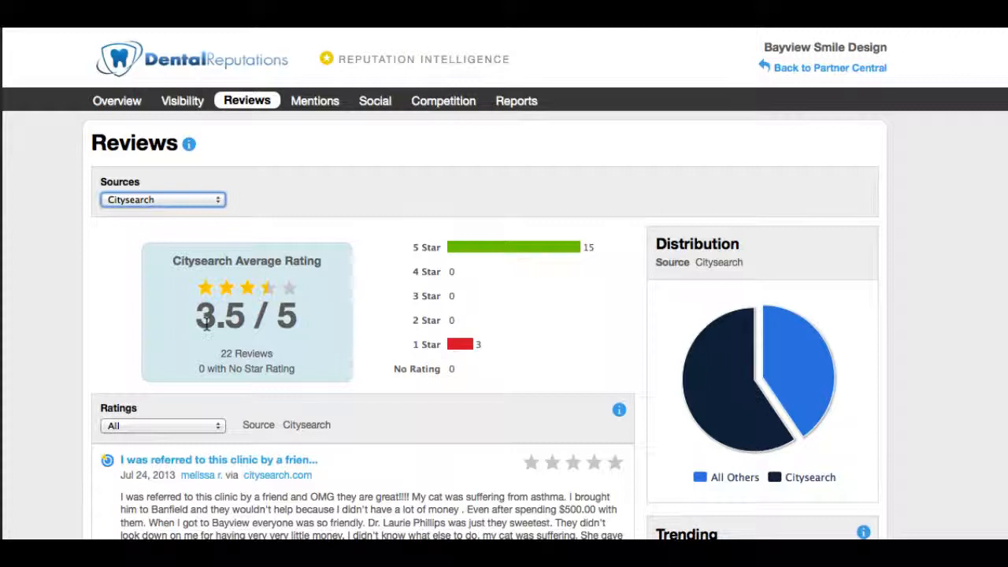
left_click(162, 199)
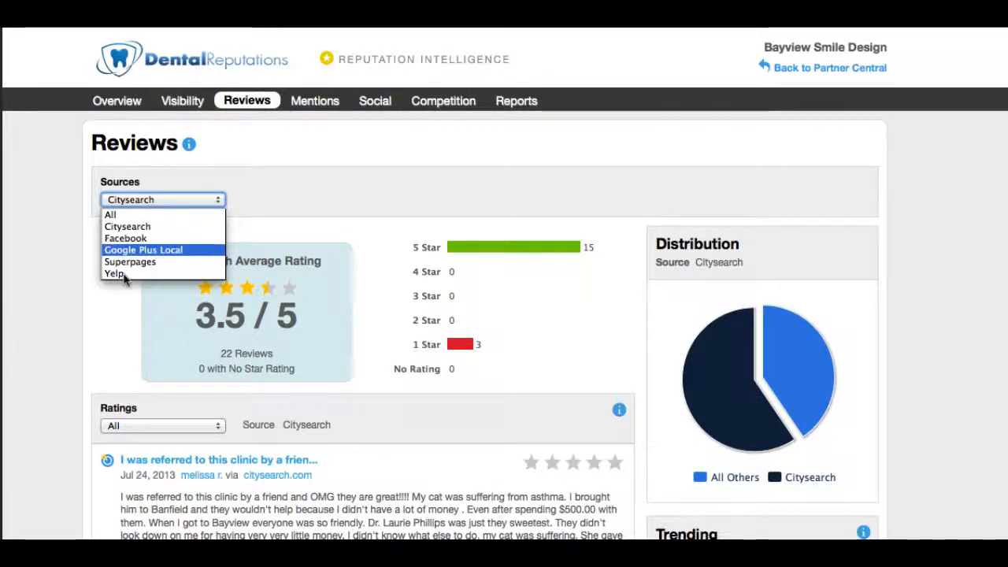
left_click(114, 274)
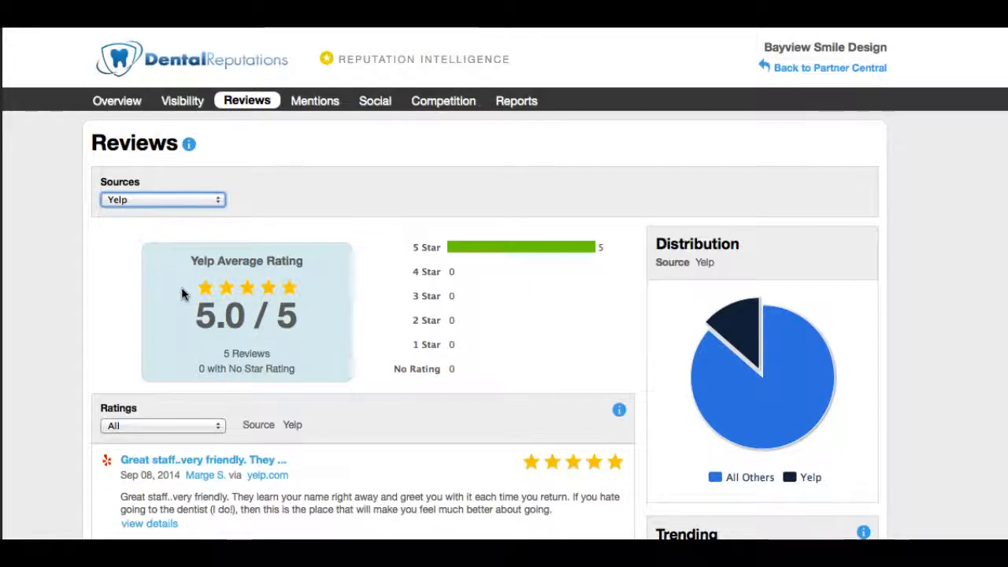
mouse_move(524, 247)
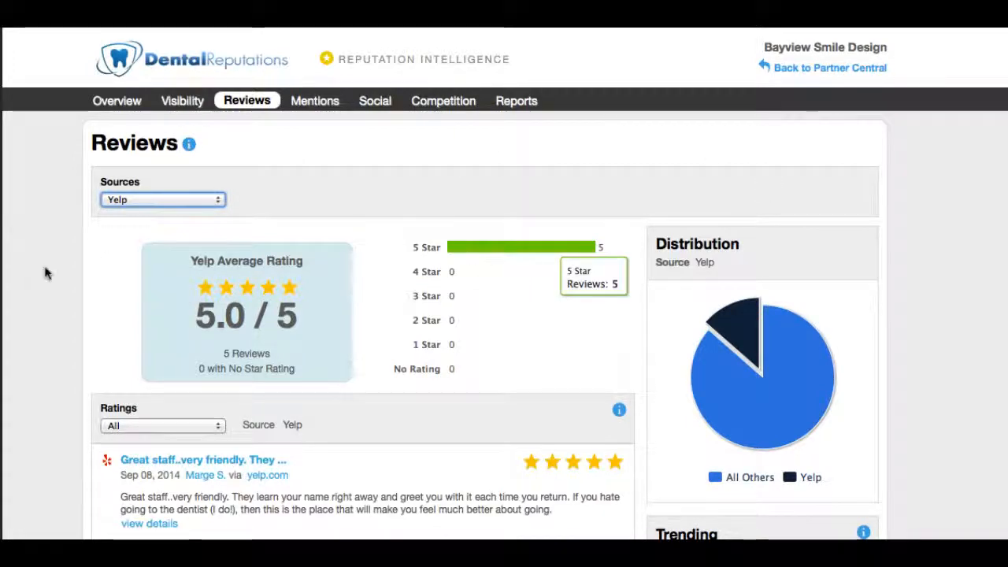
scroll("down", 3)
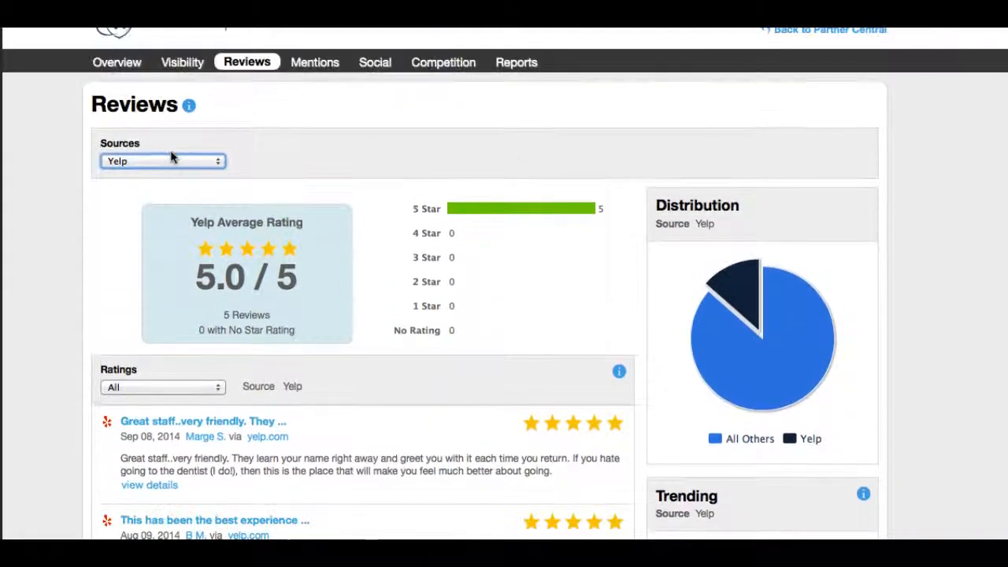
left_click(163, 161)
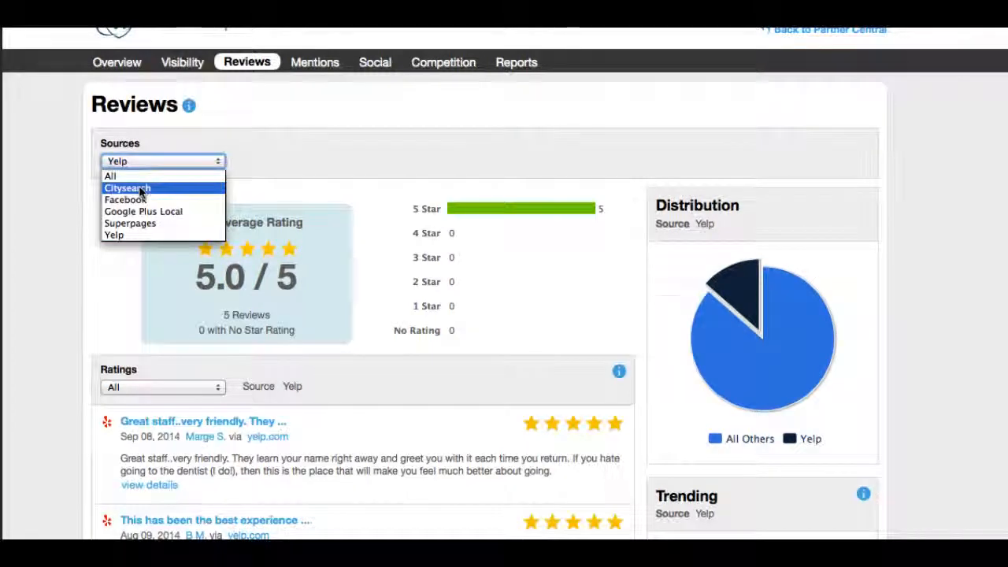
left_click(127, 187)
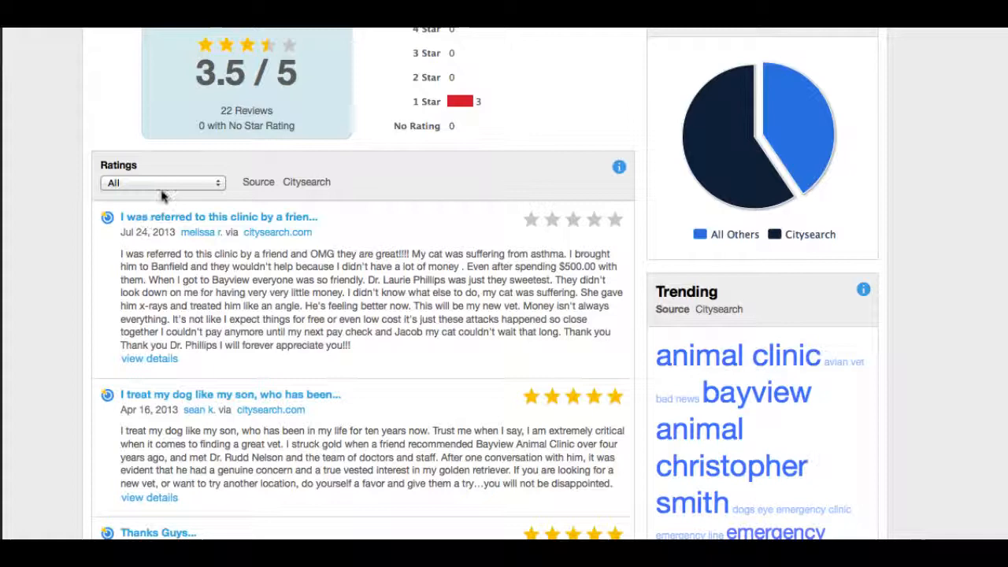
Set the Ratings filter to Negative and browse the one-star Citysearch reviews.
left_click(163, 182)
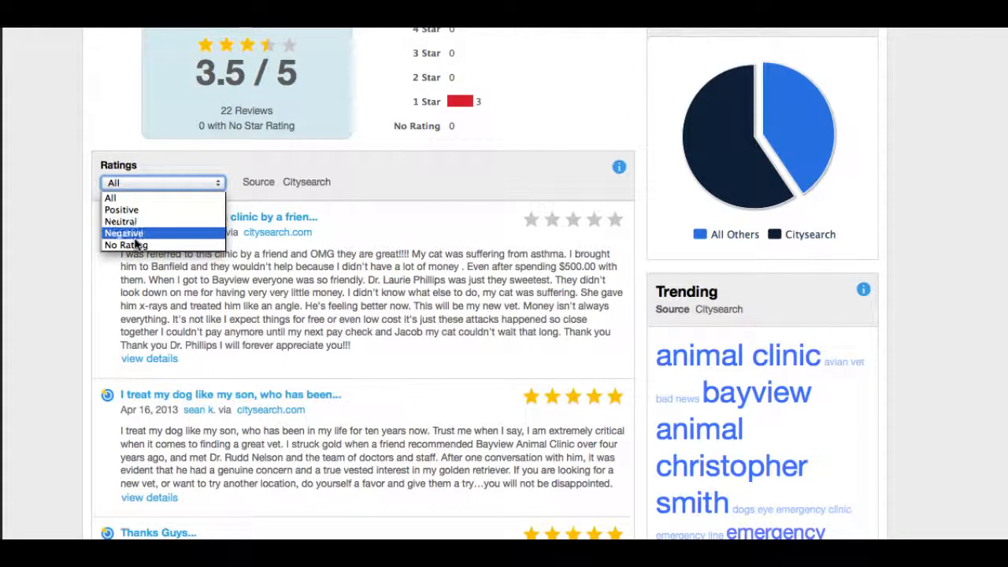
left_click(123, 232)
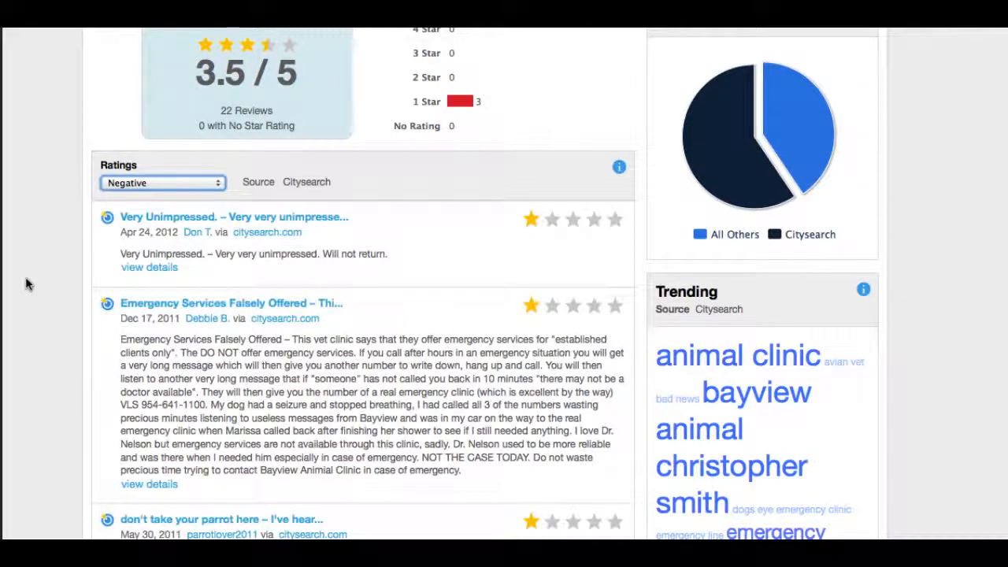
scroll("down", 3)
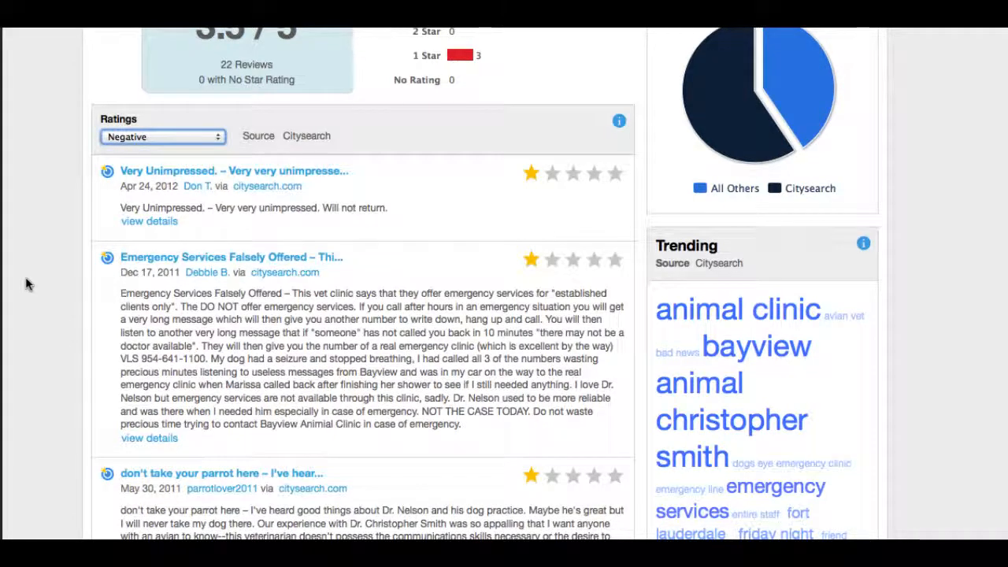
scroll("up", 3)
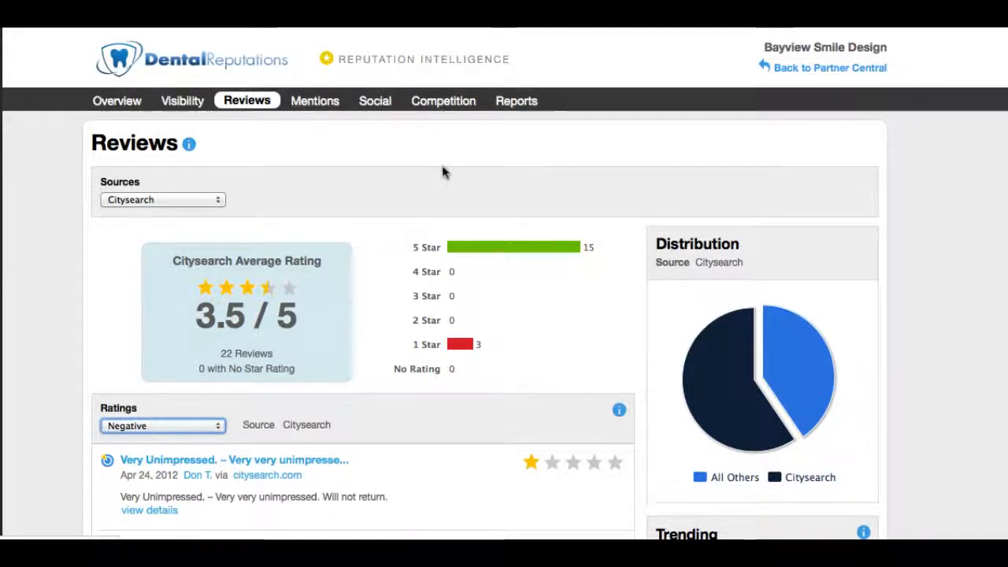
mouse_move(314, 101)
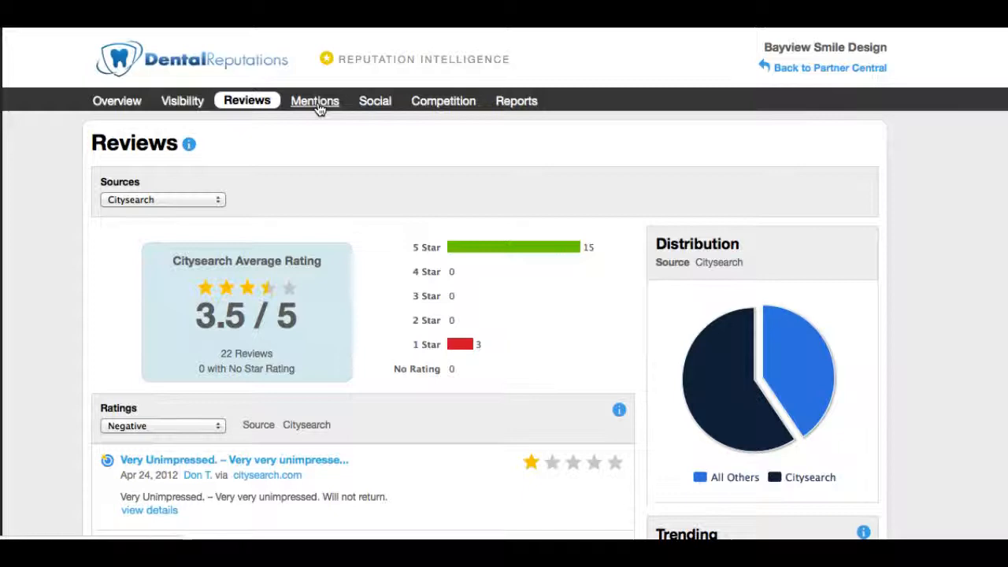
left_click(312, 101)
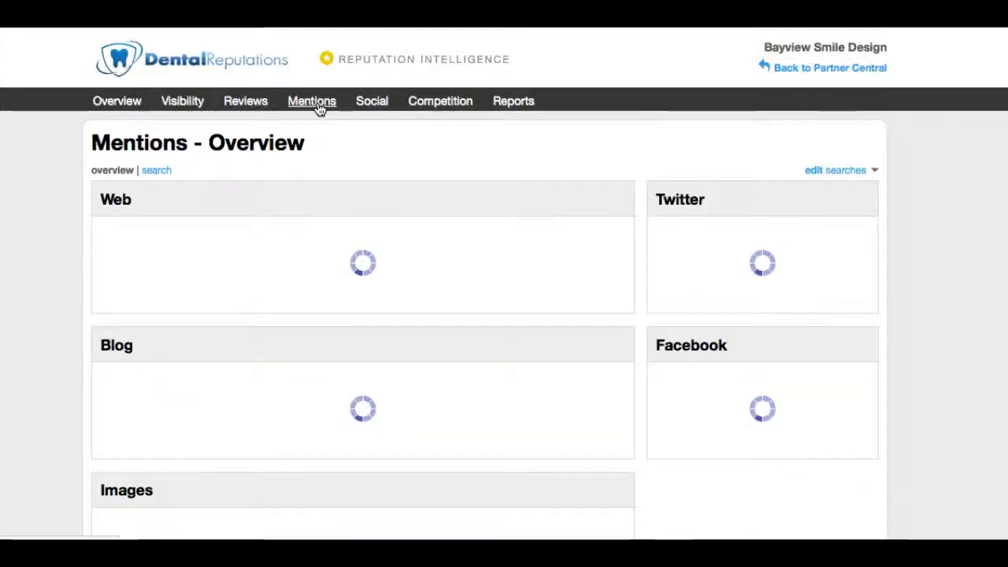
left_click(311, 100)
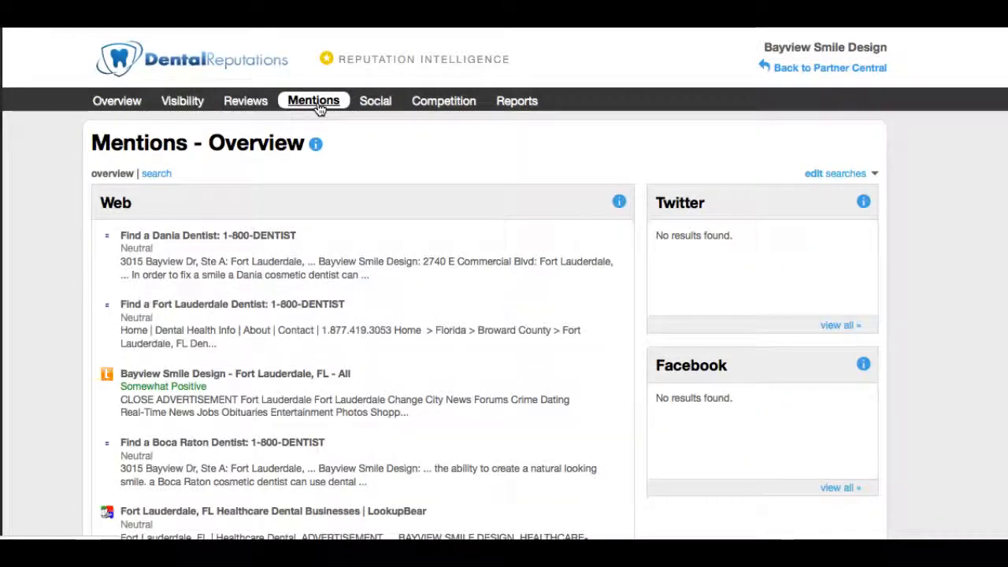
scroll("down", 3)
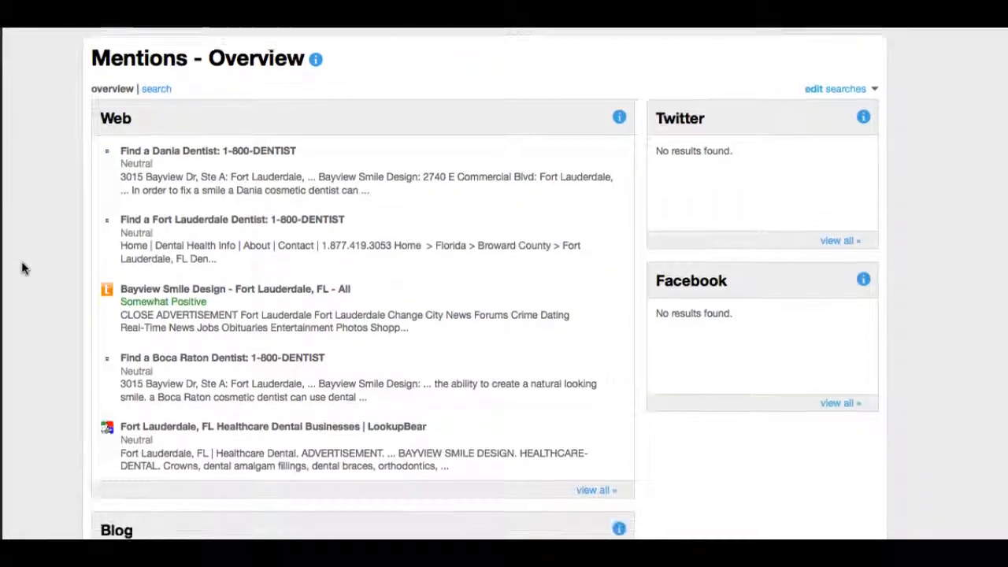
scroll("down", 3)
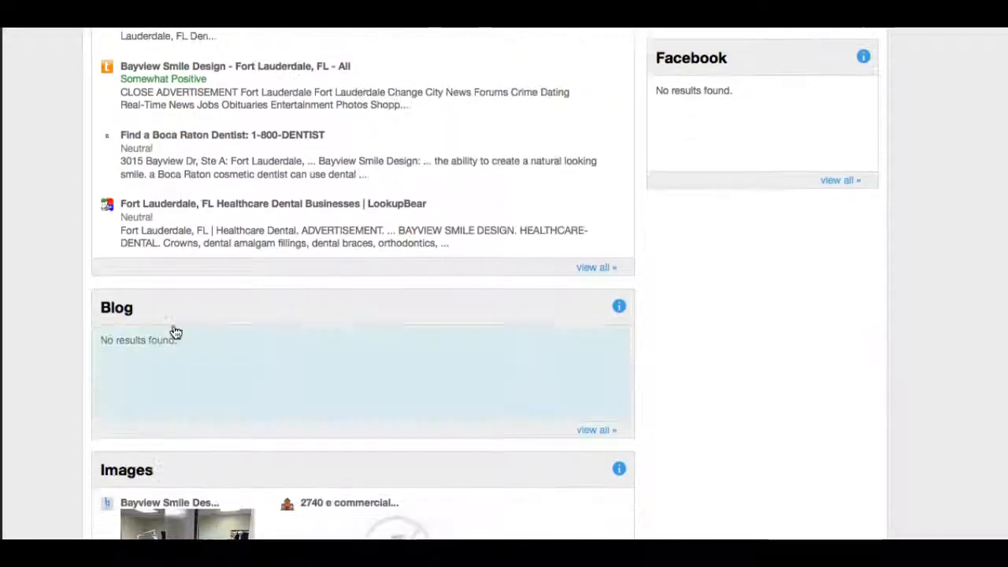
scroll("down", 3)
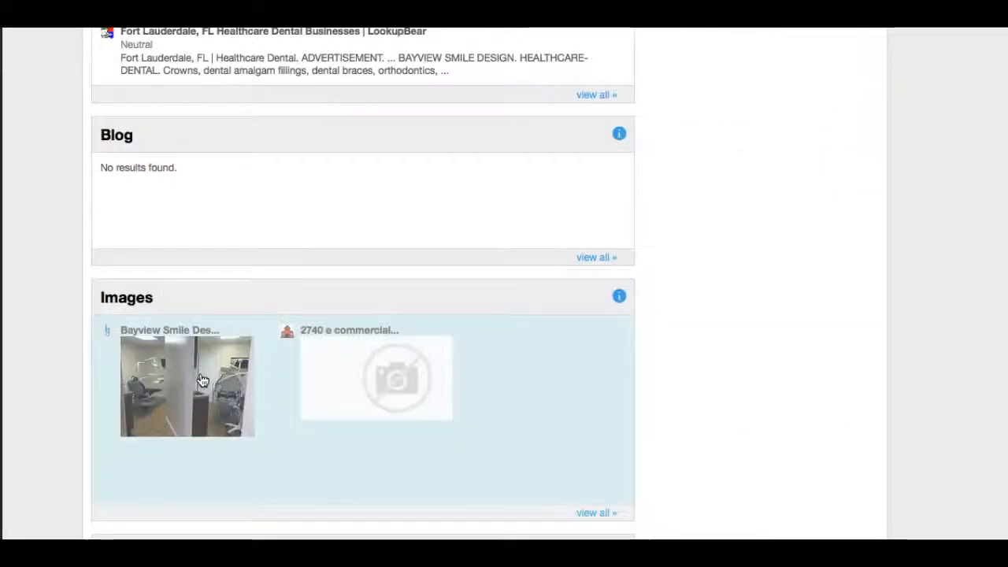
scroll("up", 3)
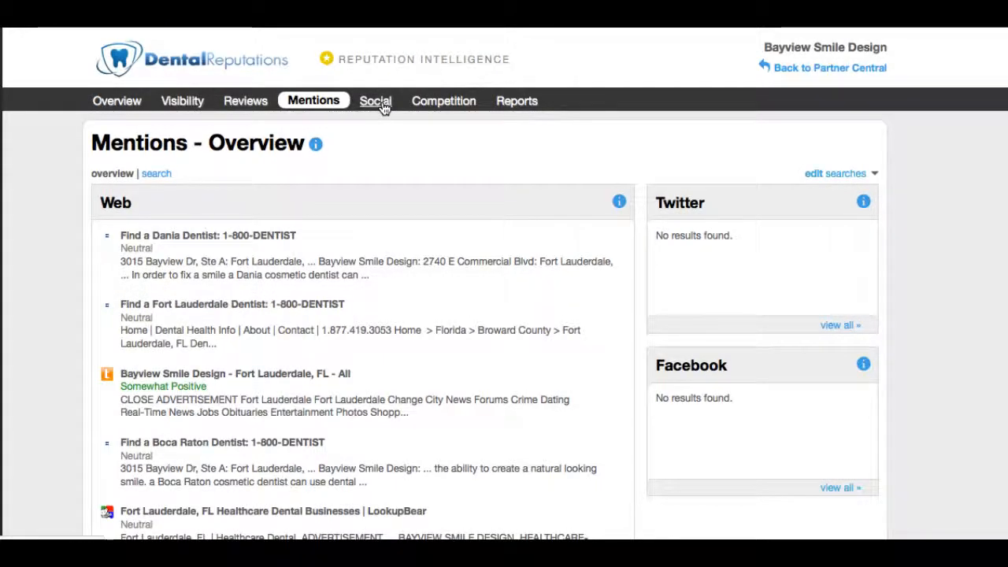
Open Social stats and highlight 16 Facebook page likes versus the industry average of 266.
left_click(372, 101)
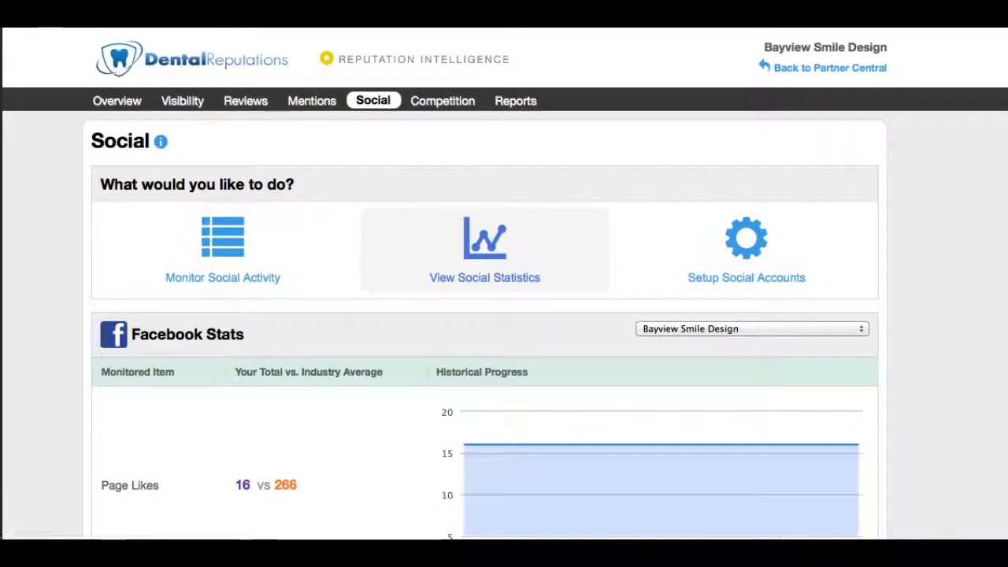
scroll("down", 3)
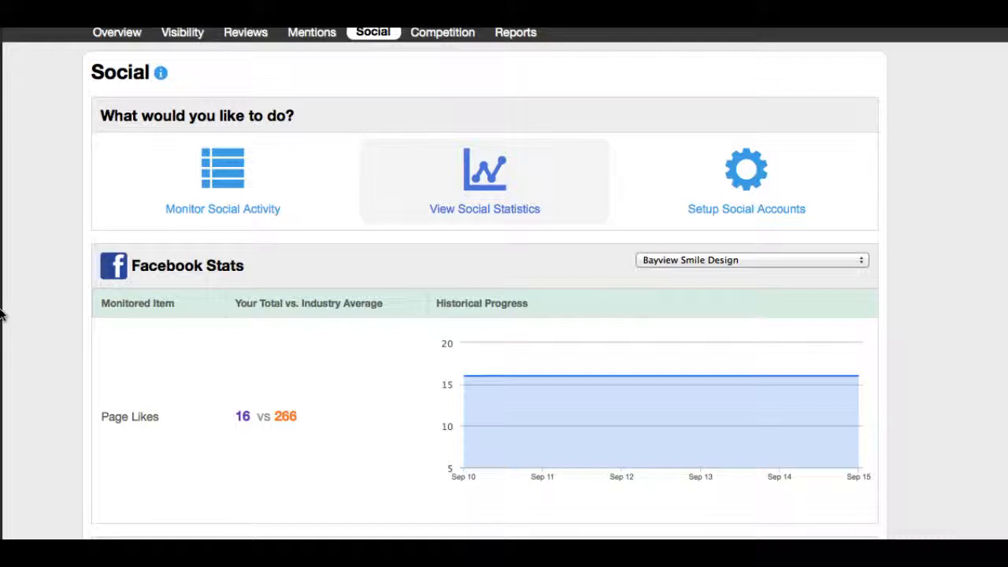
scroll("down", 3)
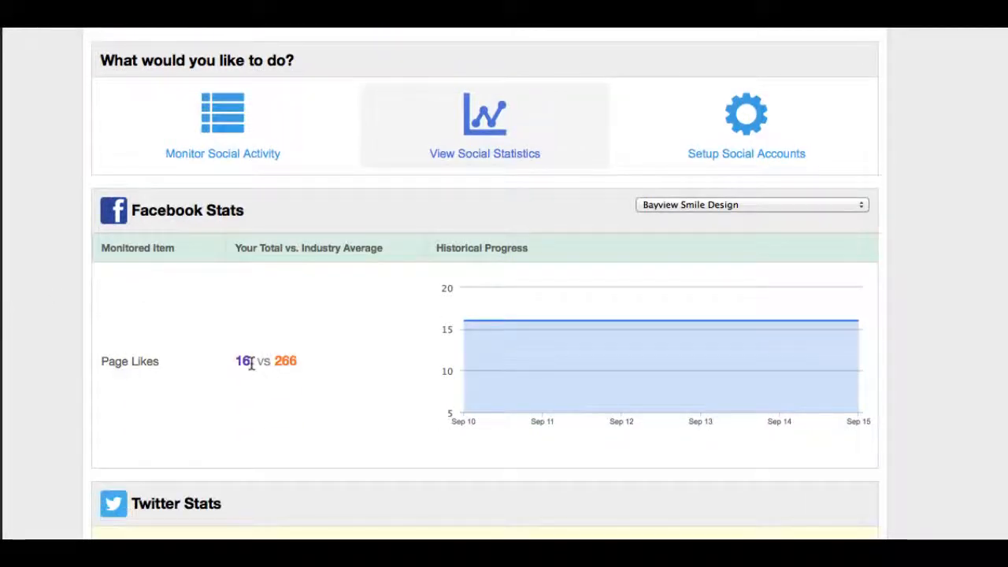
double_click(242, 360)
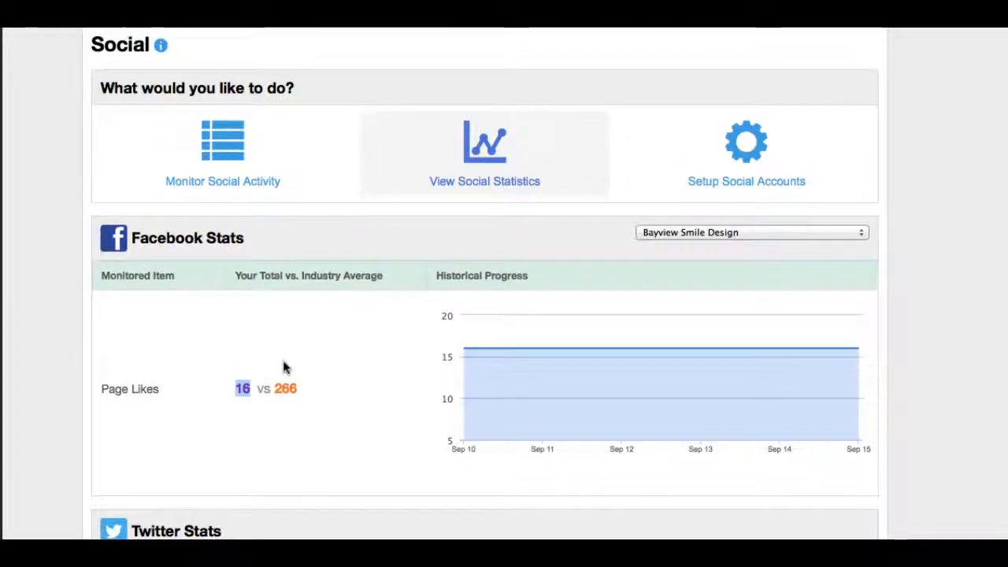
scroll("up", 3)
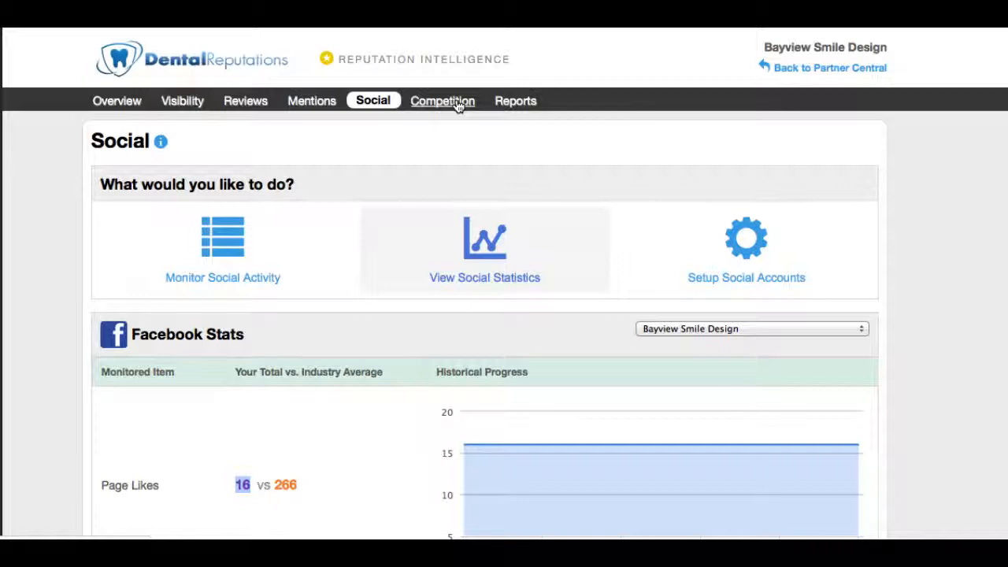
Open the Competition page's search engine share-of-voice charts versus TLC Dental and Bayview Dental.
left_click(441, 101)
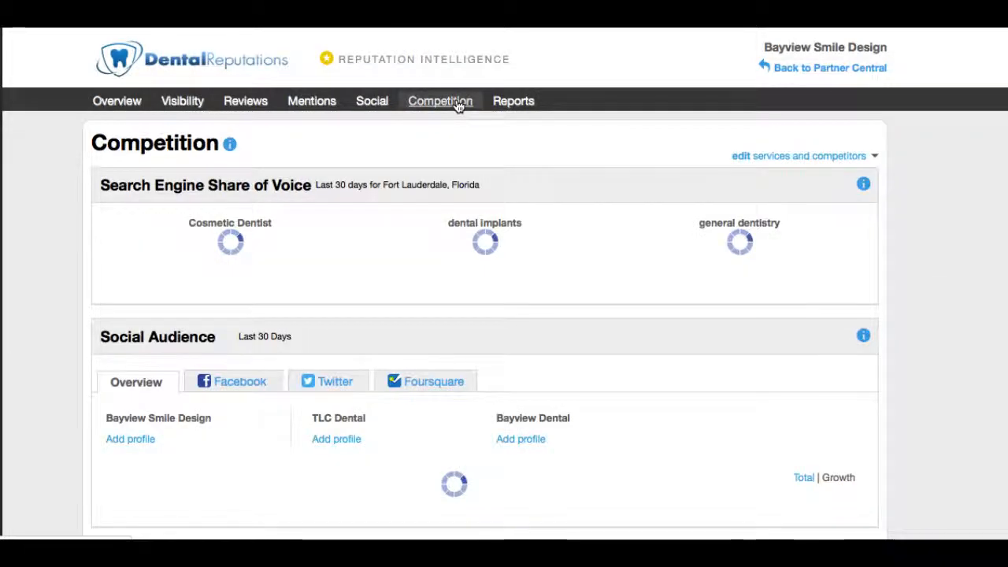
left_click(440, 101)
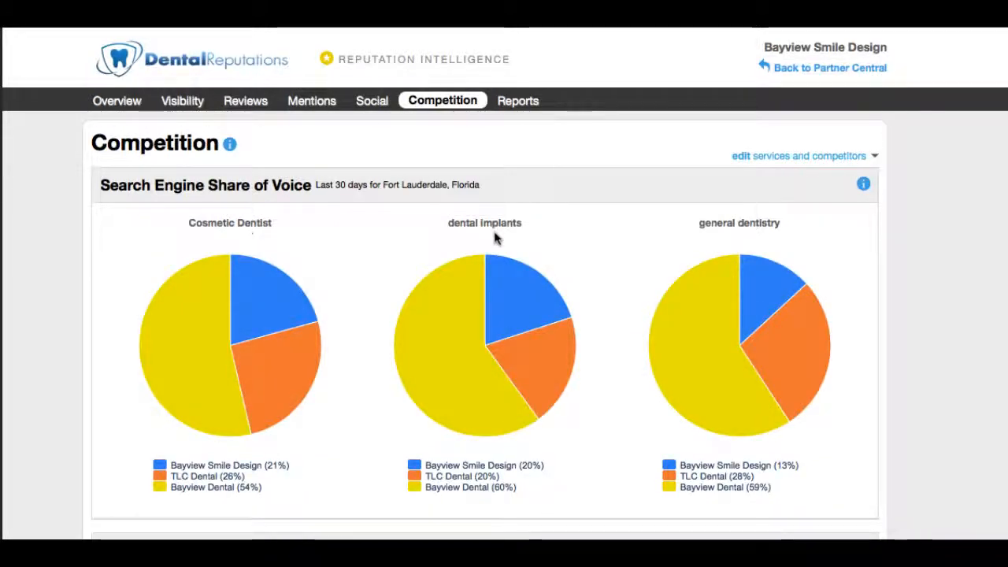
mouse_move(901, 240)
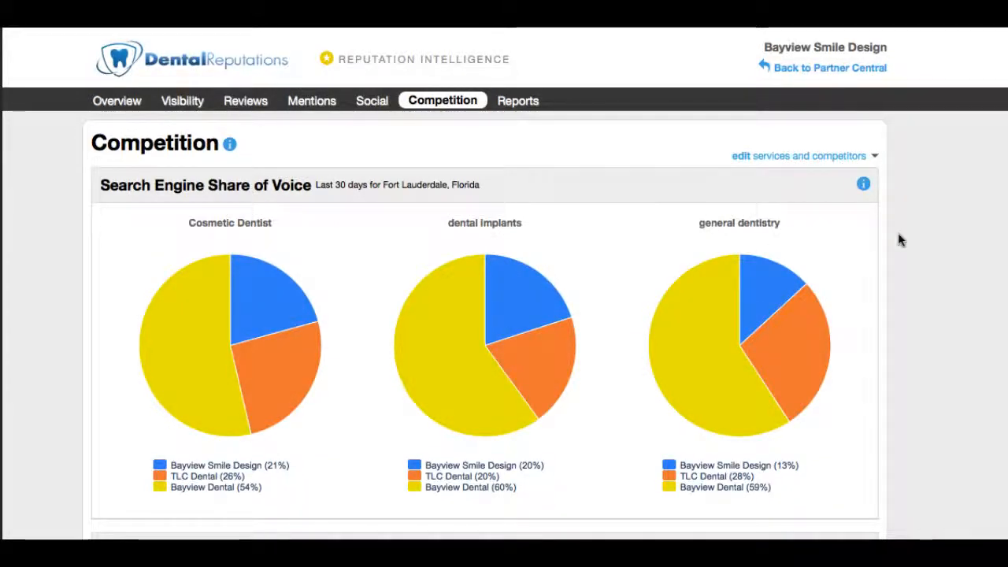
scroll("down", 3)
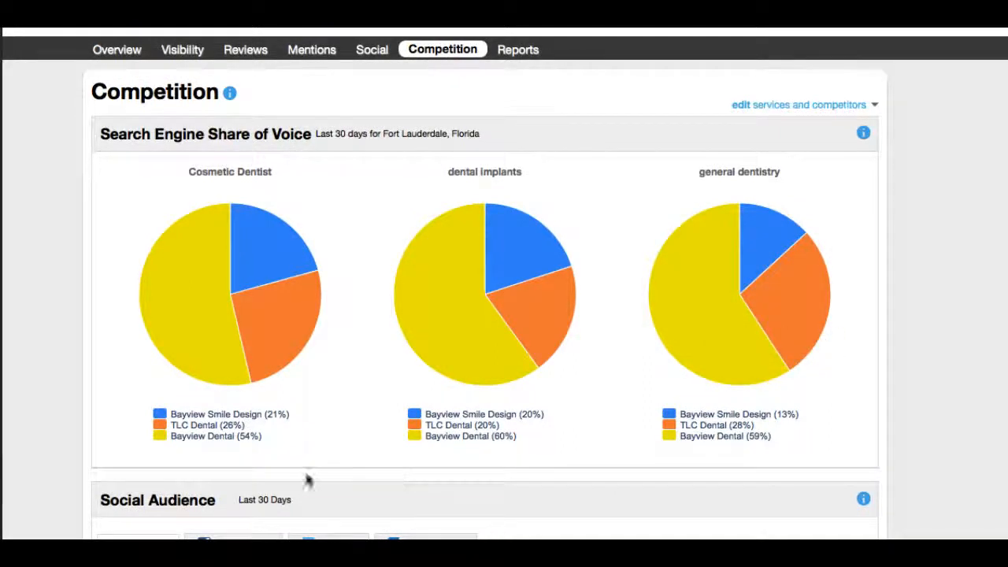
mouse_move(201, 291)
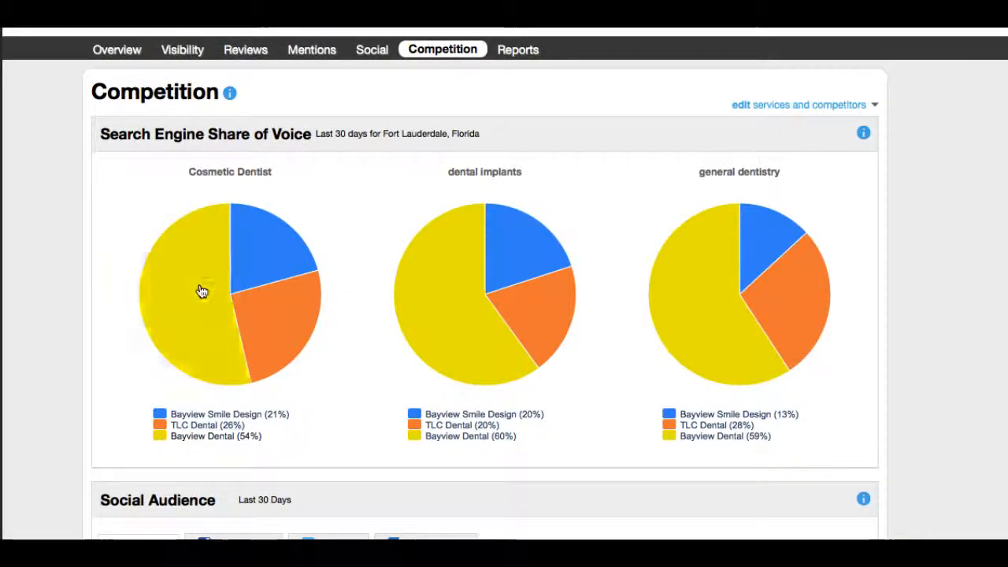
mouse_move(199, 291)
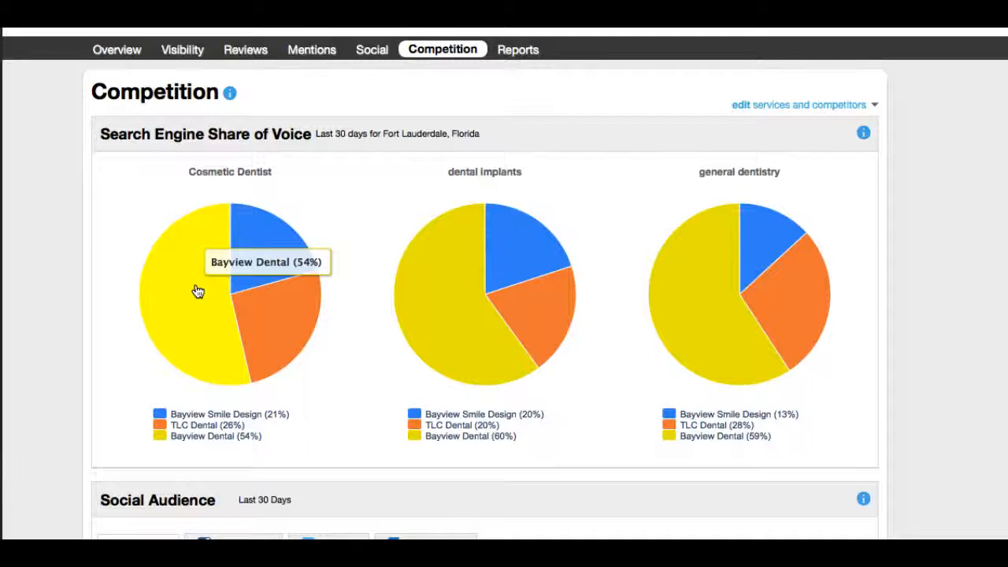
mouse_move(272, 334)
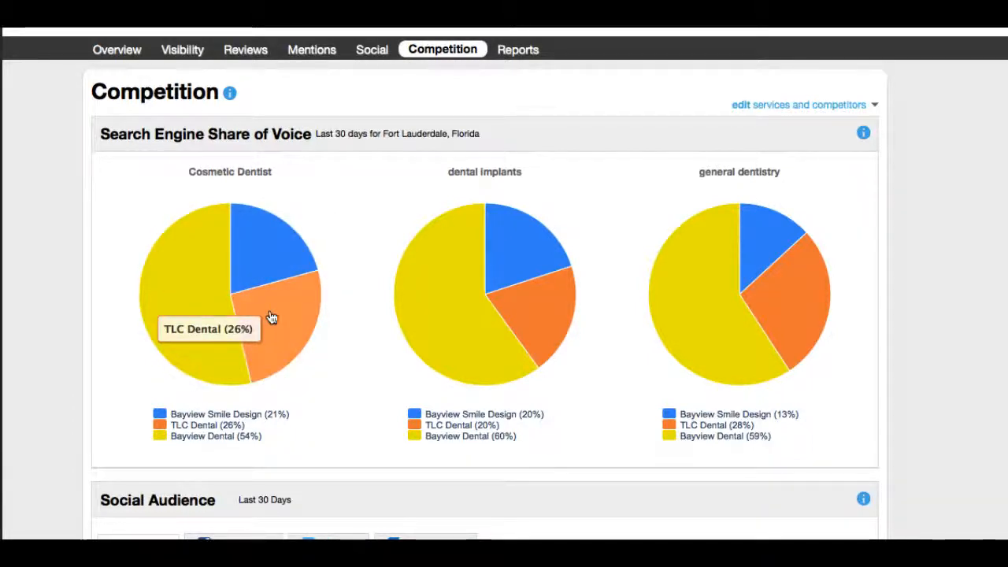
mouse_move(267, 261)
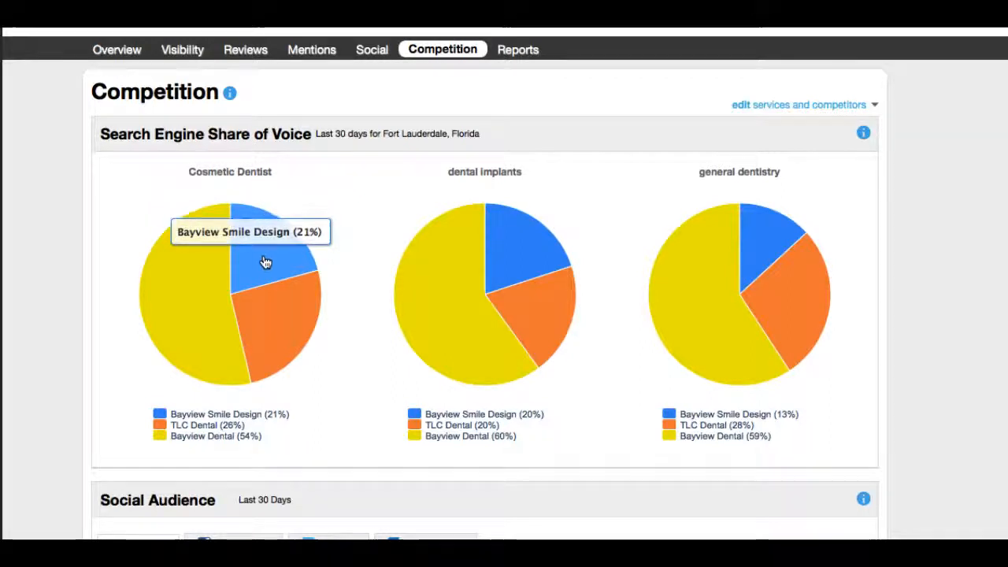
mouse_move(189, 316)
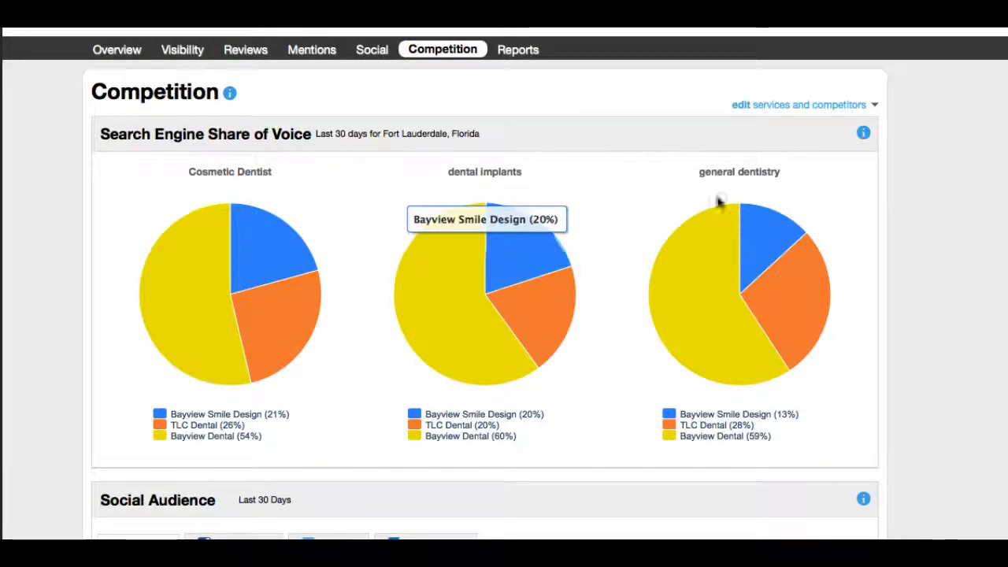
mouse_move(756, 220)
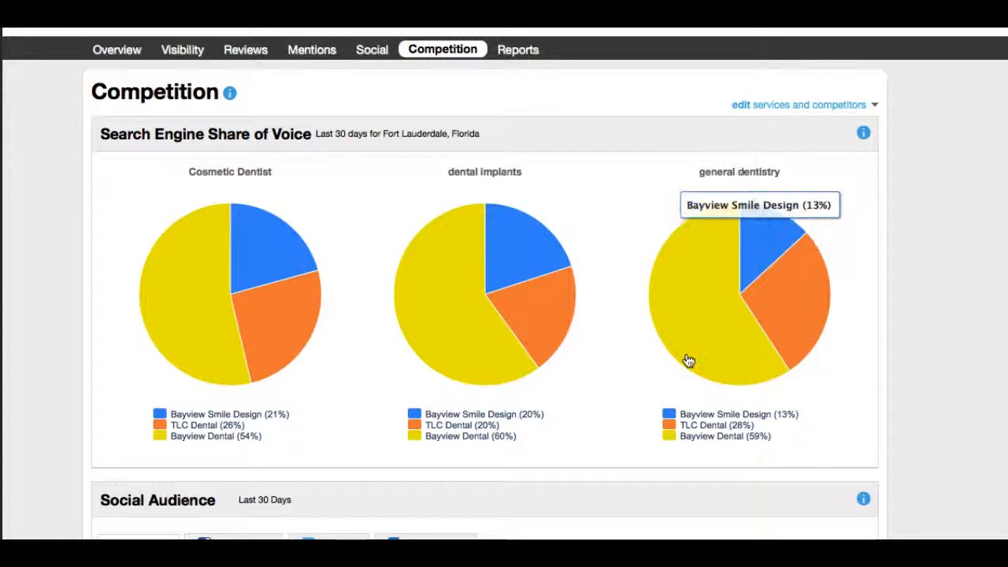
scroll("down", 3)
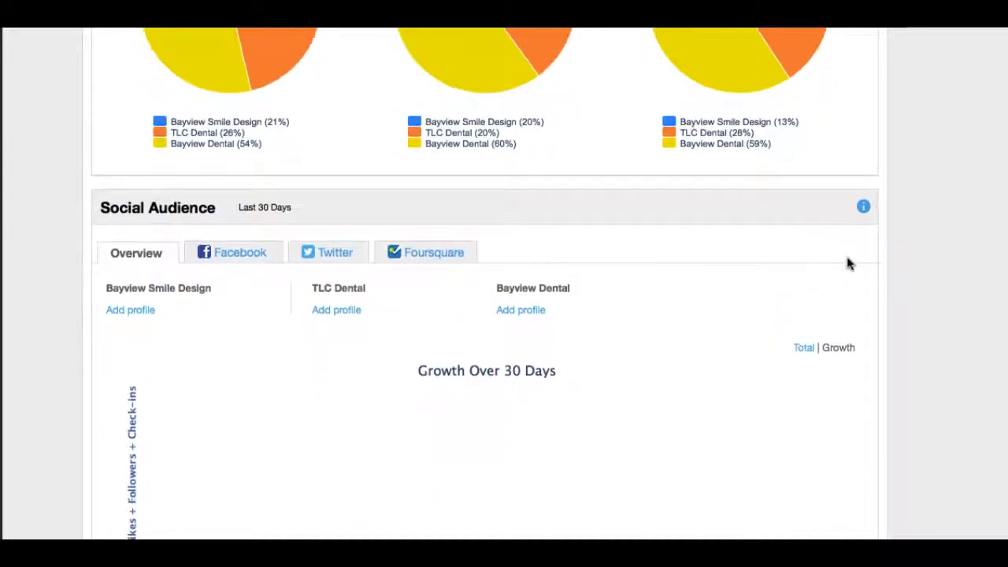
scroll("down", 3)
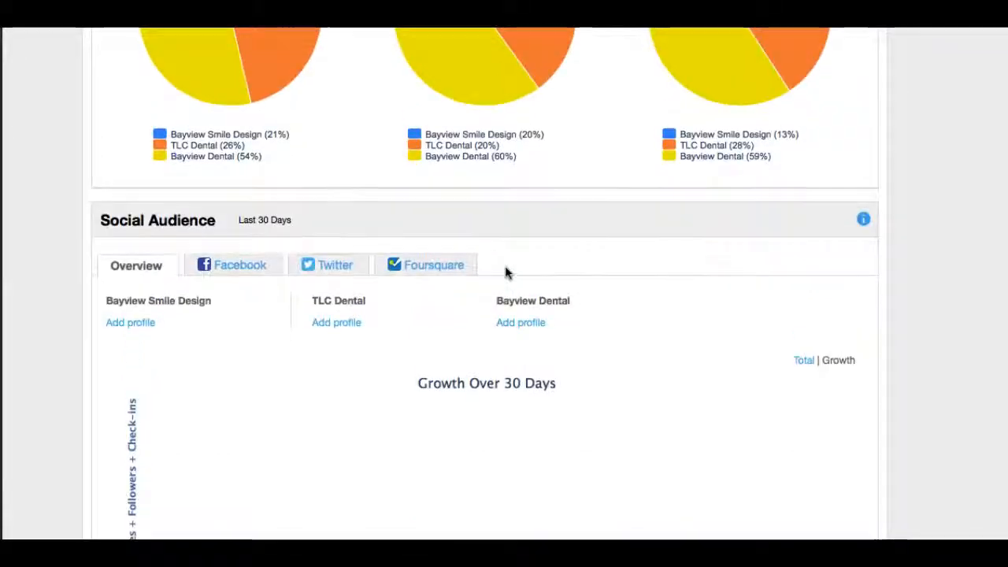
scroll("down", 3)
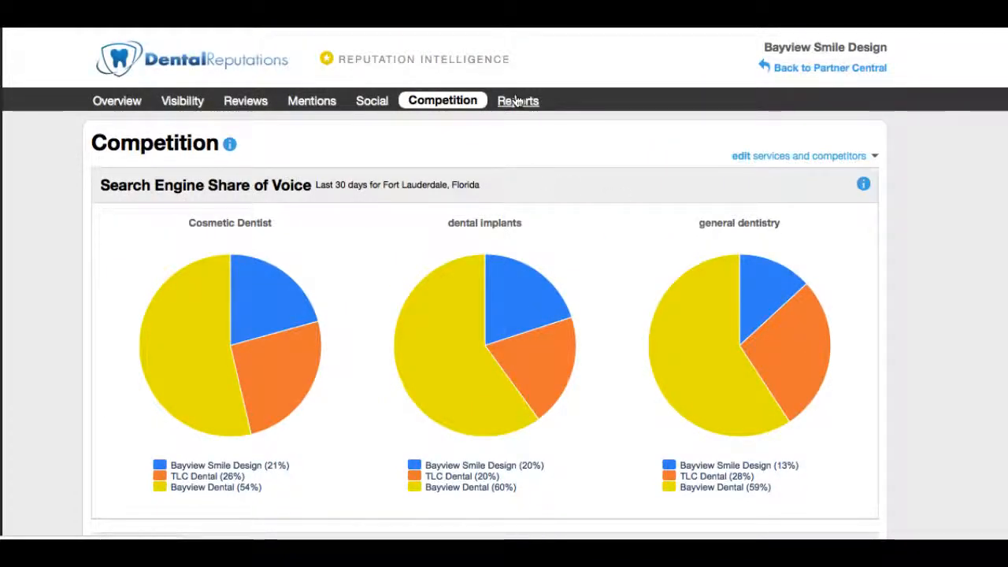
Open the Sept. 1 – Sept. 7, 2014 executive report from the Reports list.
left_click(517, 100)
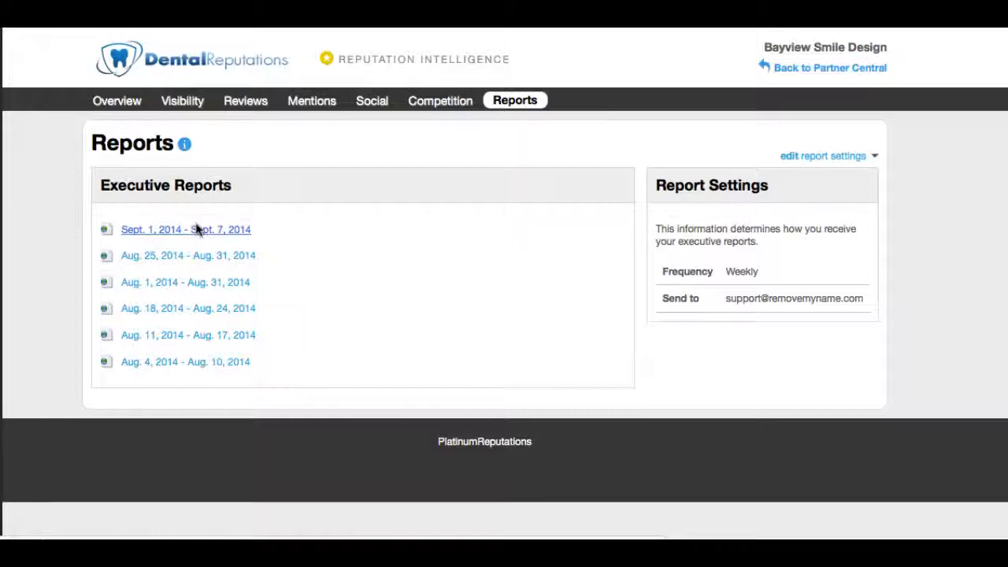
left_click(186, 229)
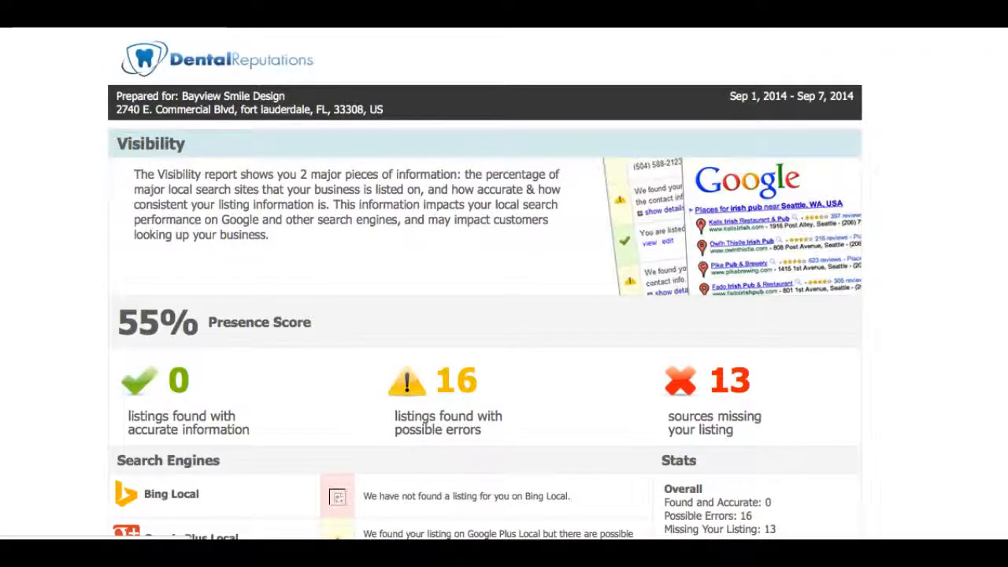
scroll("down", 3)
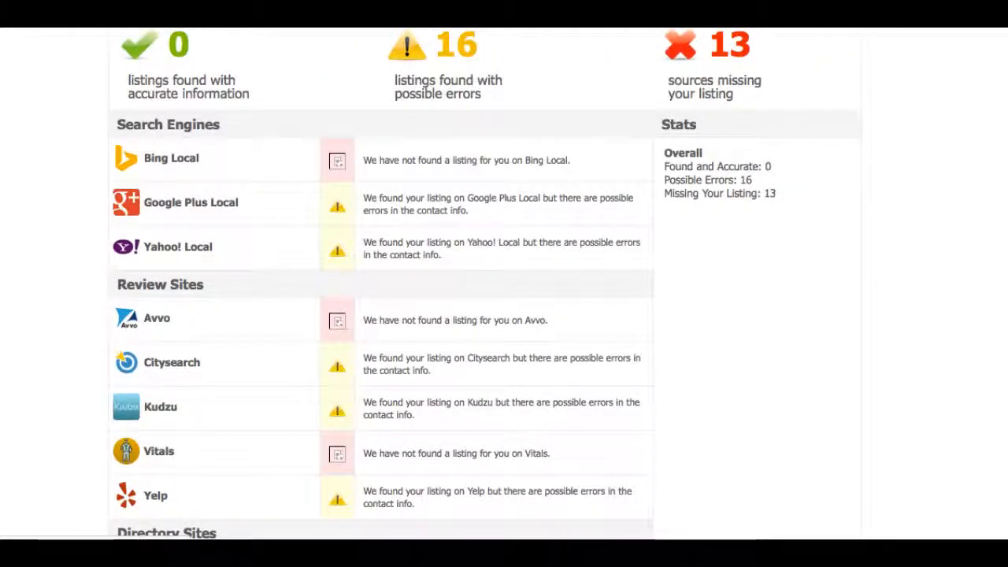
scroll("down", 3)
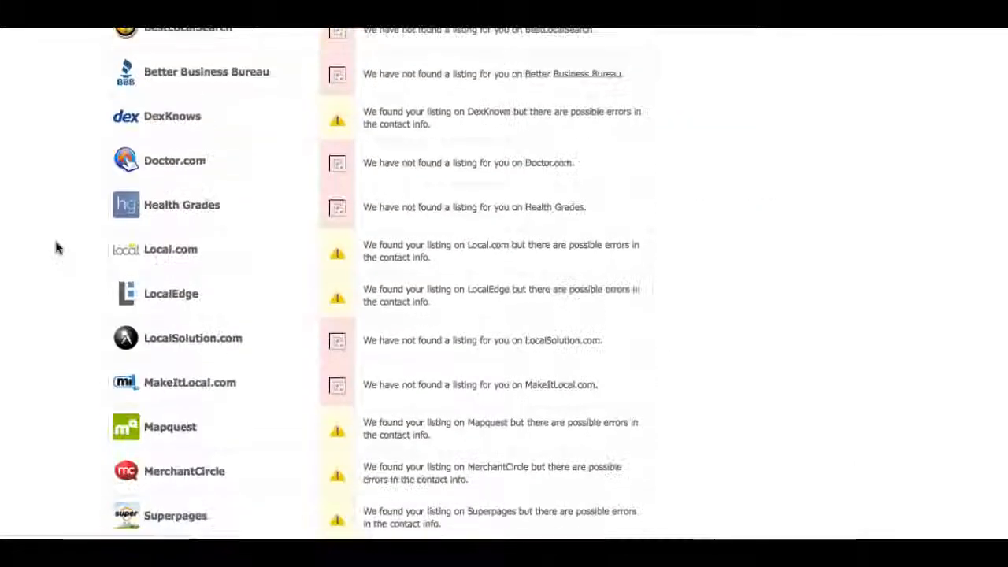
scroll("down", 3)
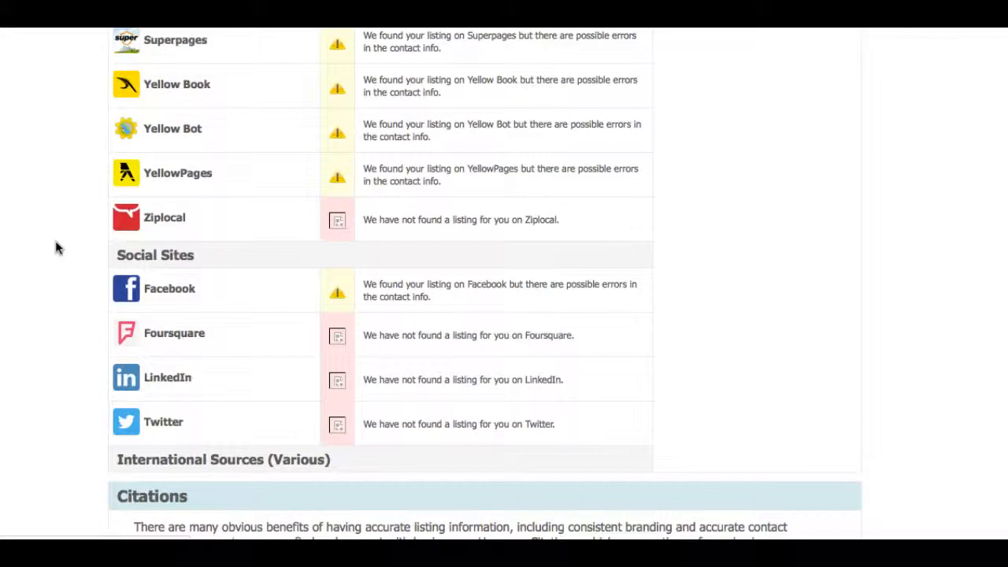
scroll("down", 3)
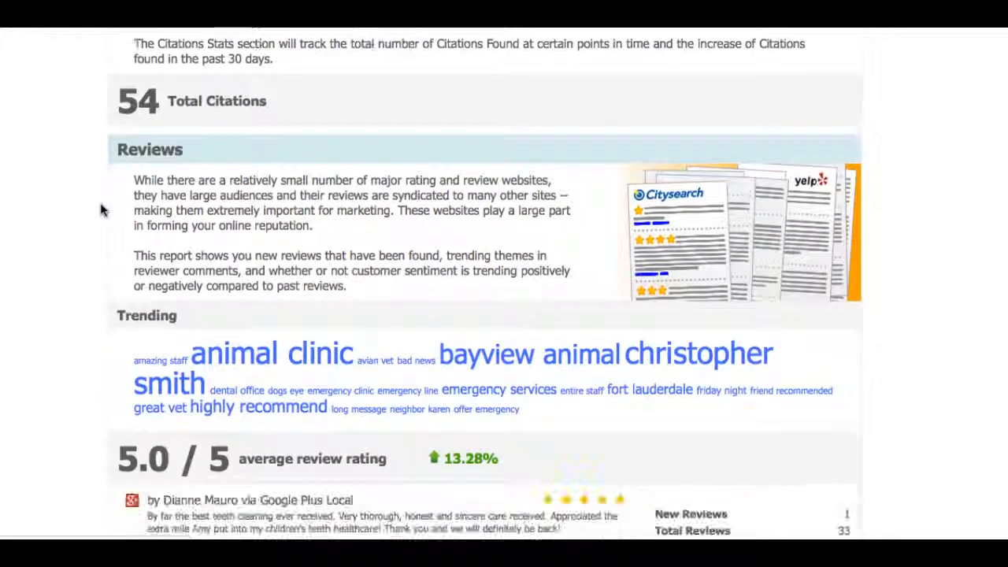
scroll("down", 3)
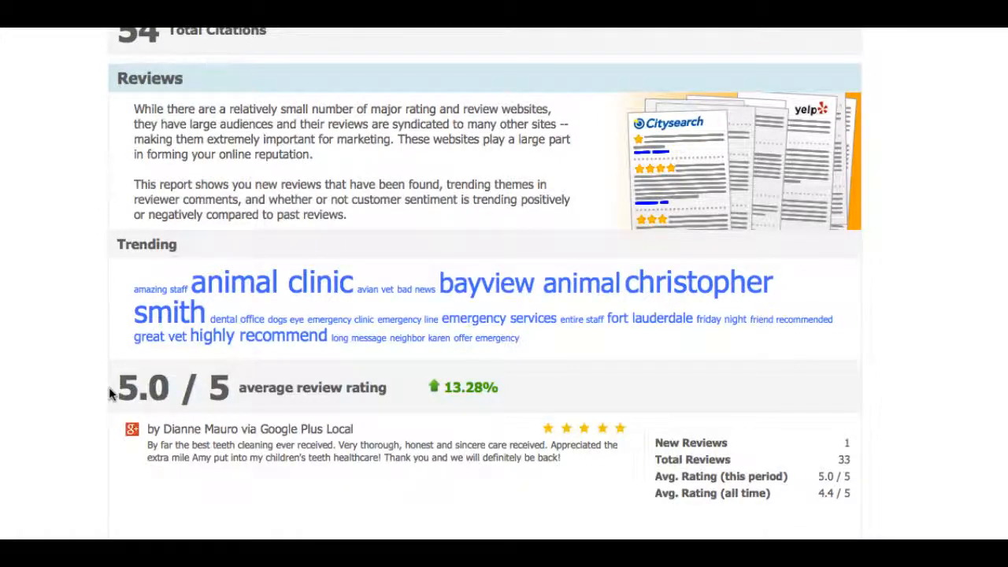
scroll("down", 3)
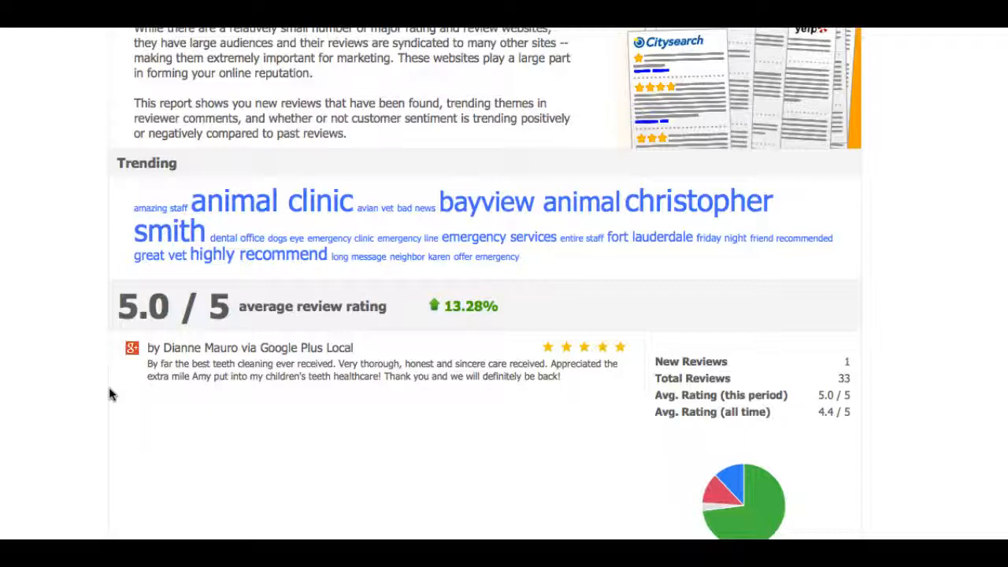
mouse_move(11, 317)
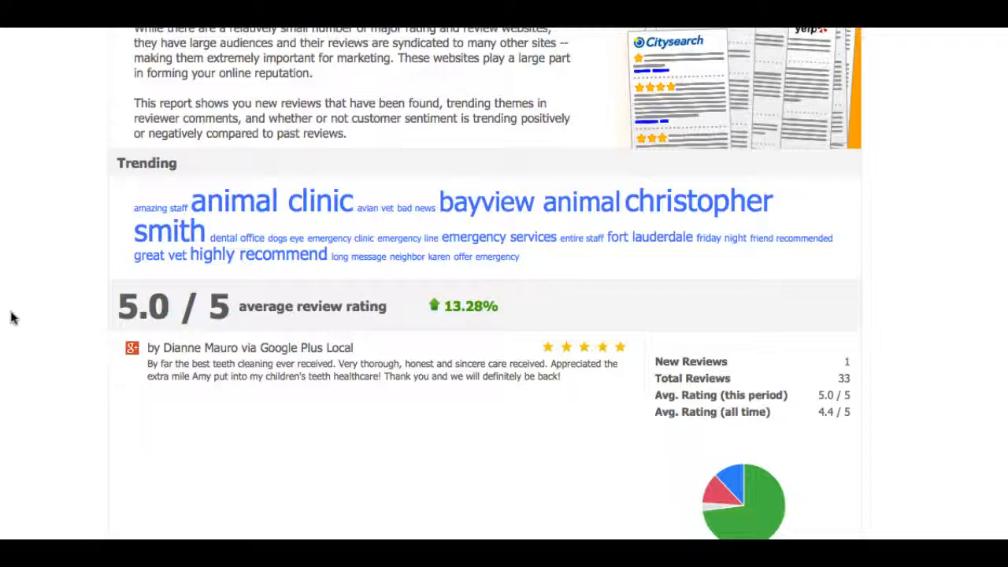
scroll("up", 3)
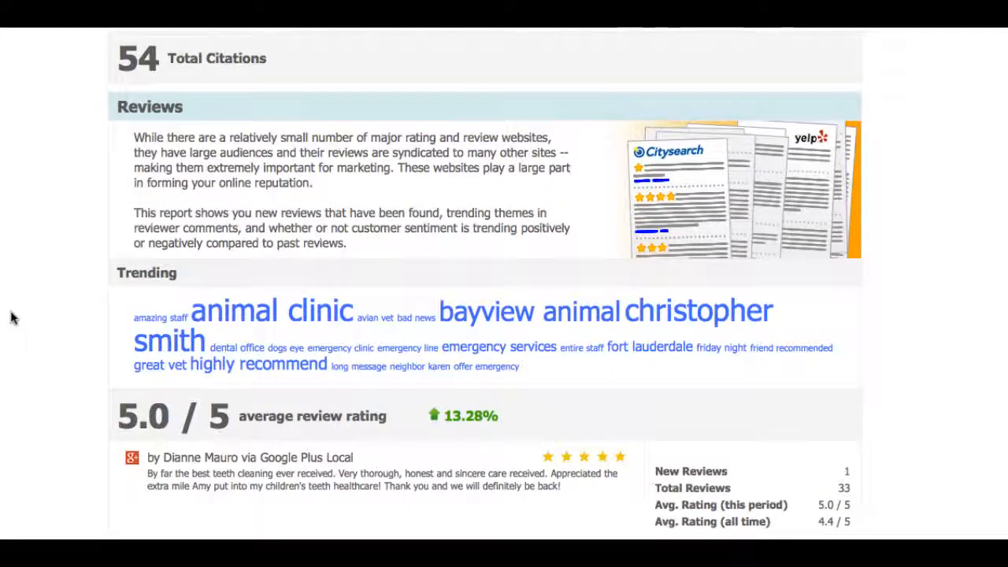